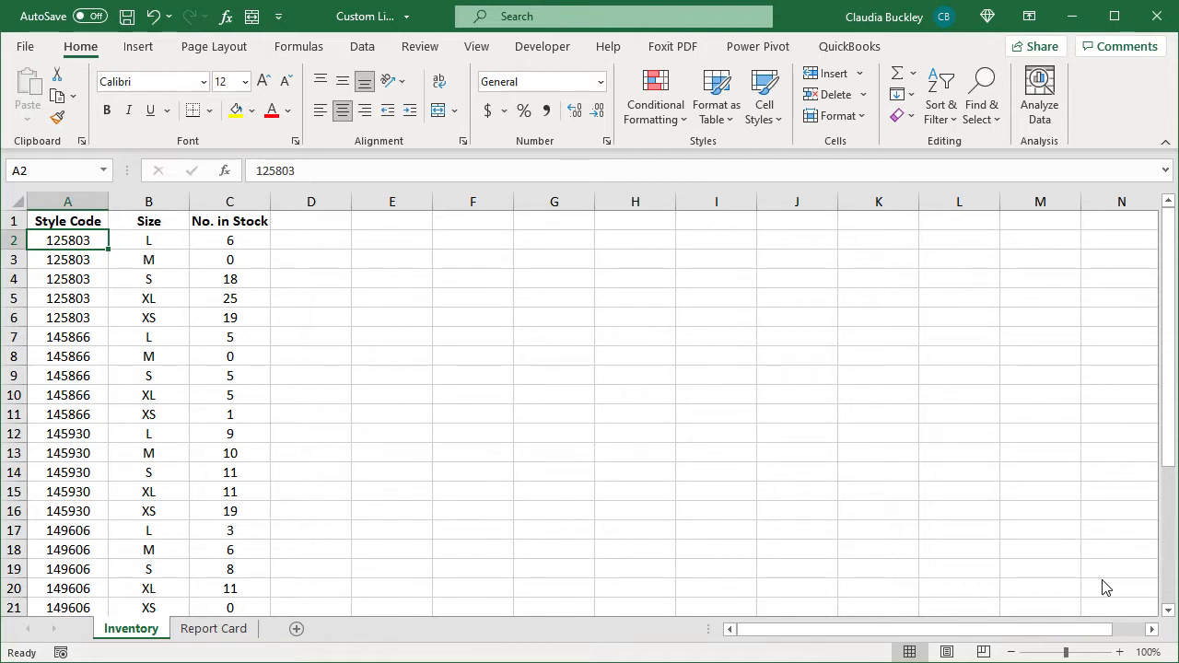
# Open Excel Options on the Advanced page, scrolled down to the General section with Edit Custom Lists
pyautogui.click(230, 201)
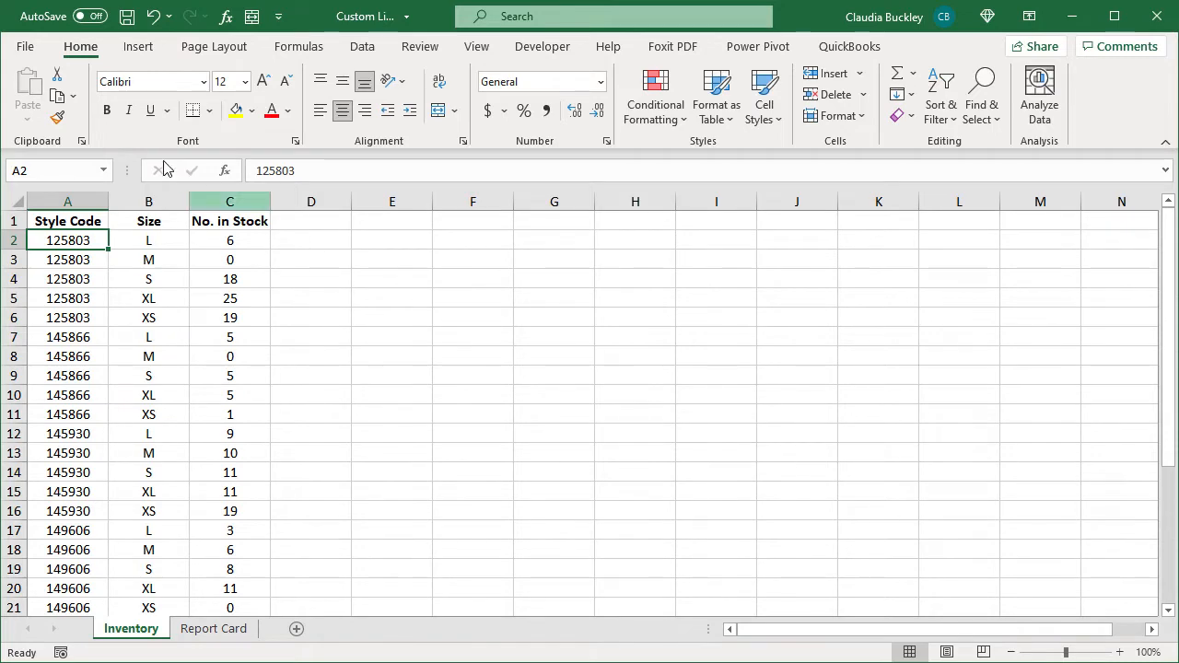
pyautogui.click(25, 46)
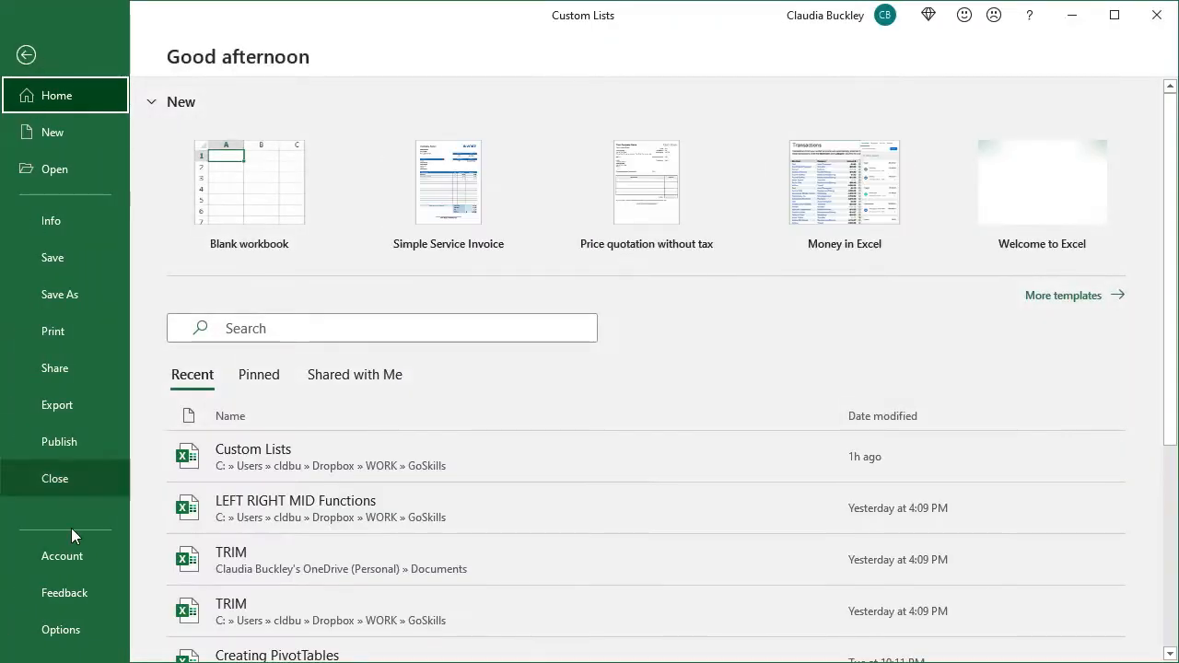
pyautogui.click(61, 629)
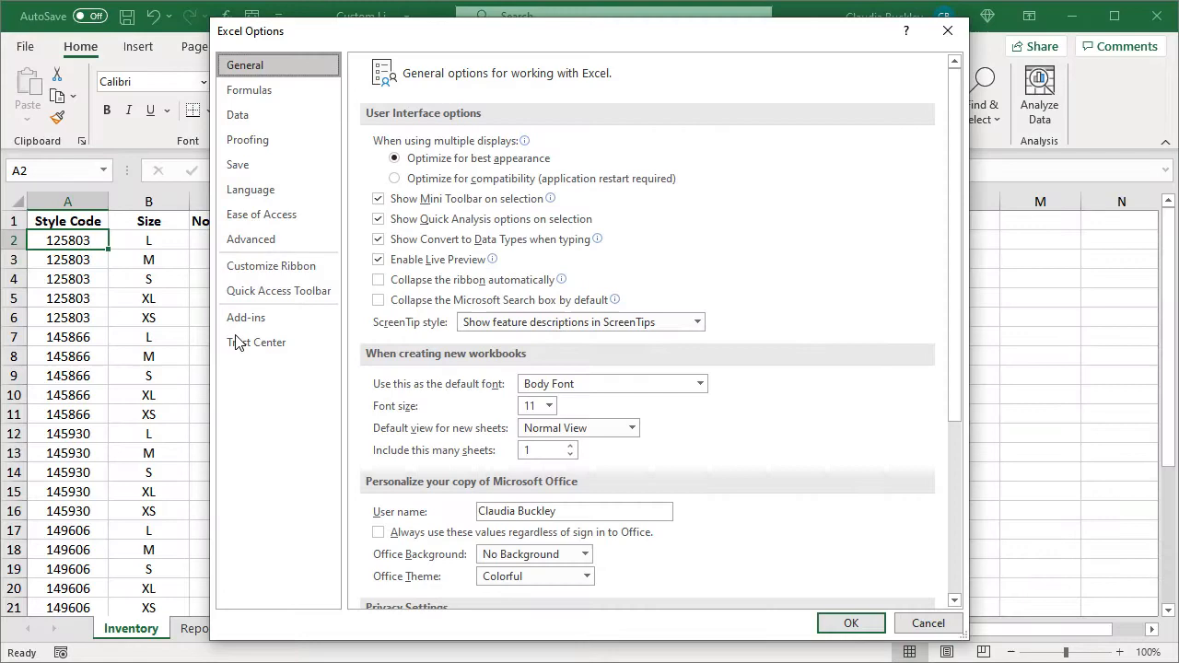
pyautogui.click(250, 240)
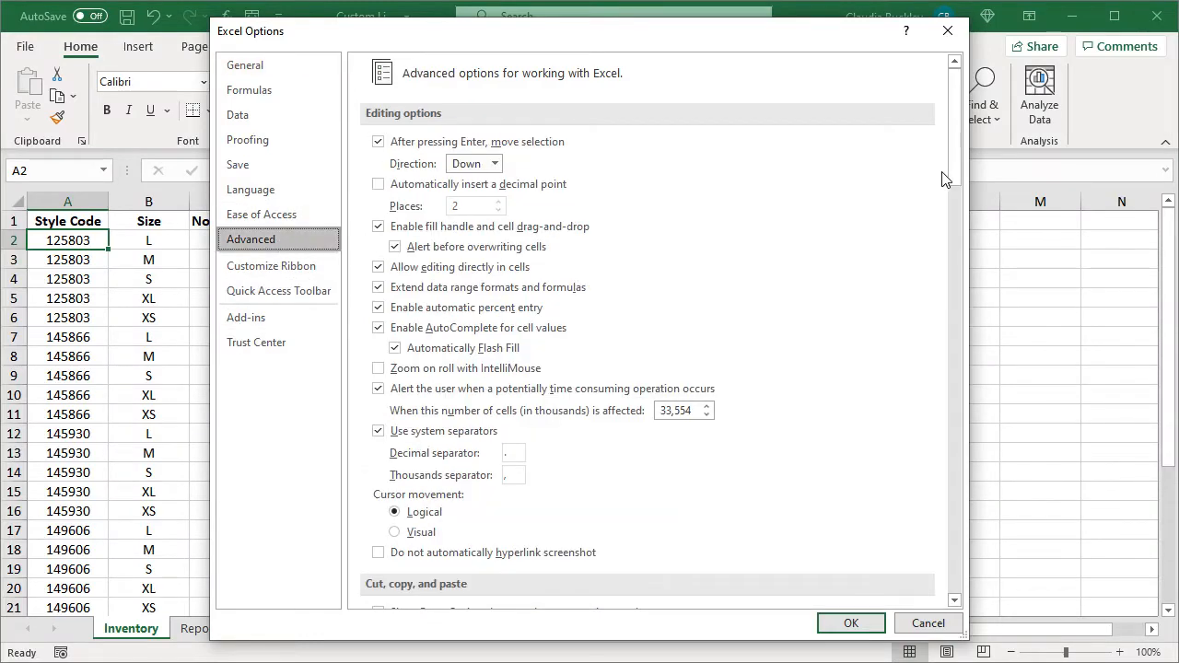
pyautogui.scroll(-3)
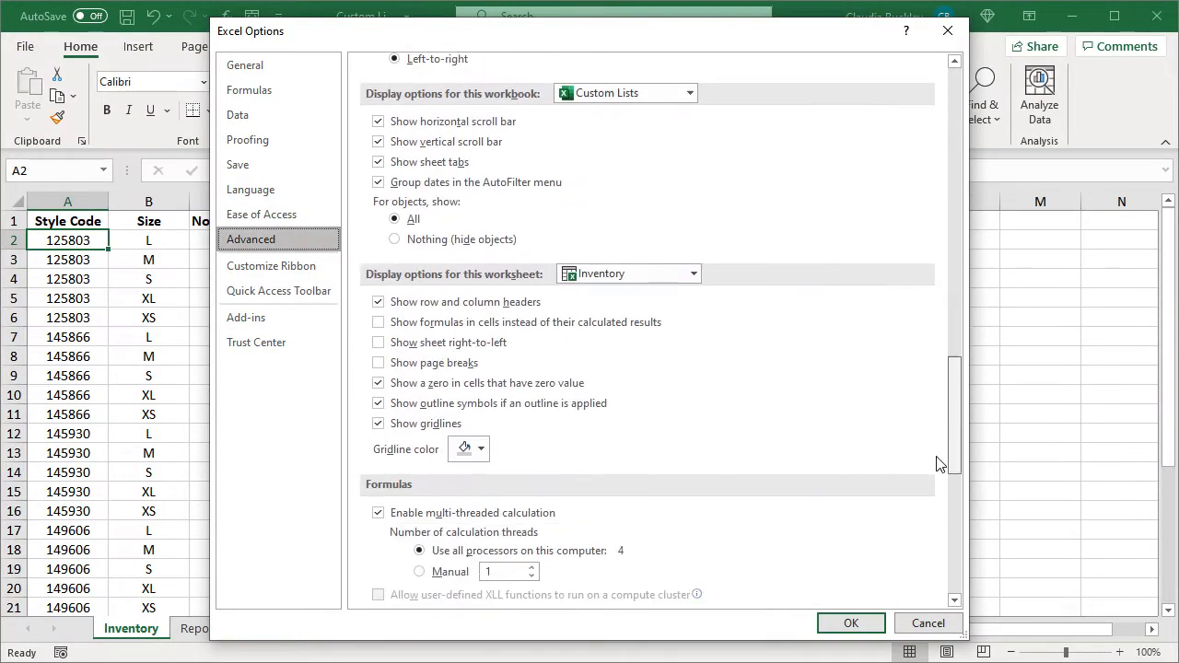
pyautogui.scroll(-3)
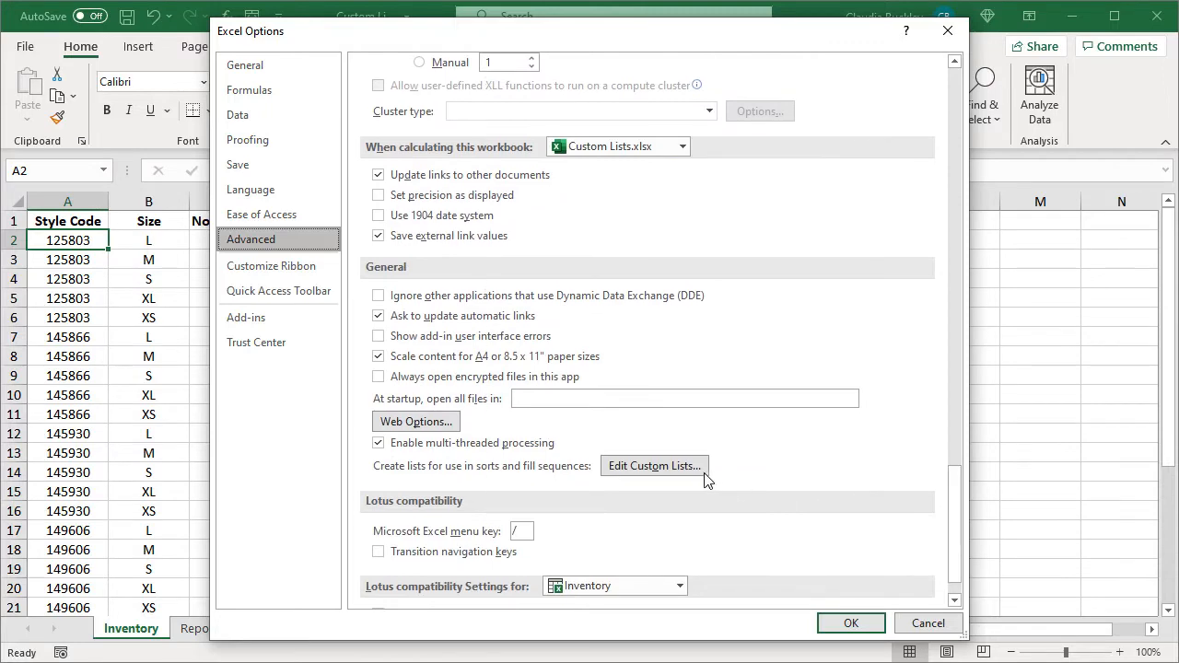
# Add XS, S, M, L, XL as a new custom list and close the options
pyautogui.click(654, 465)
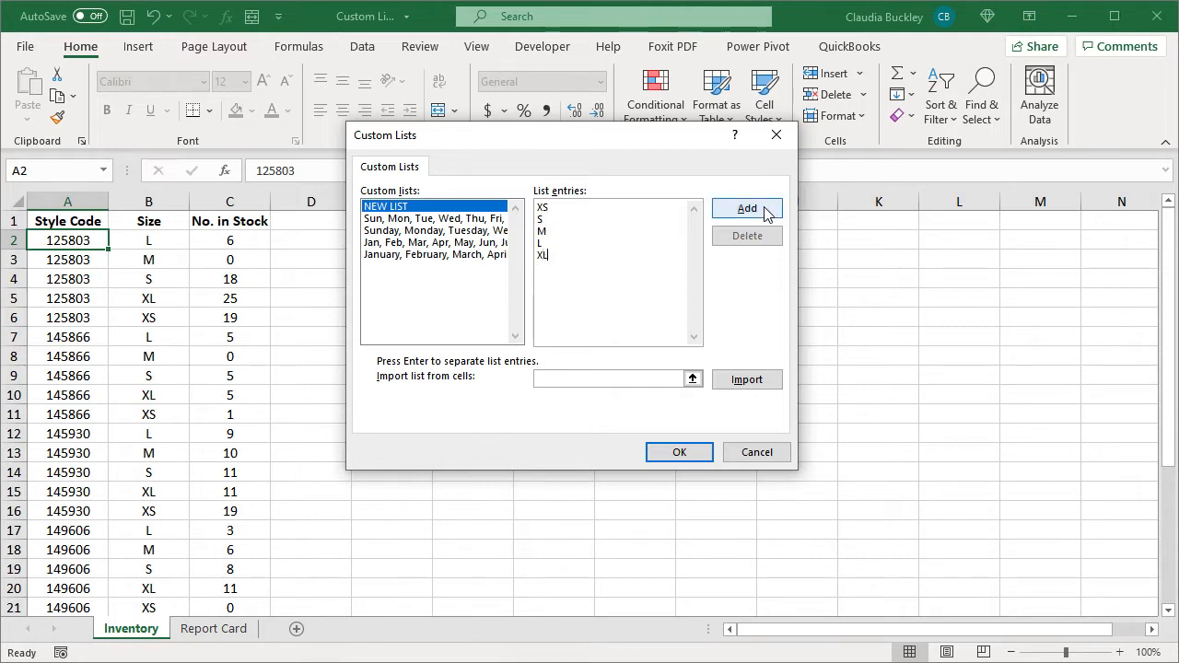
pyautogui.click(746, 207)
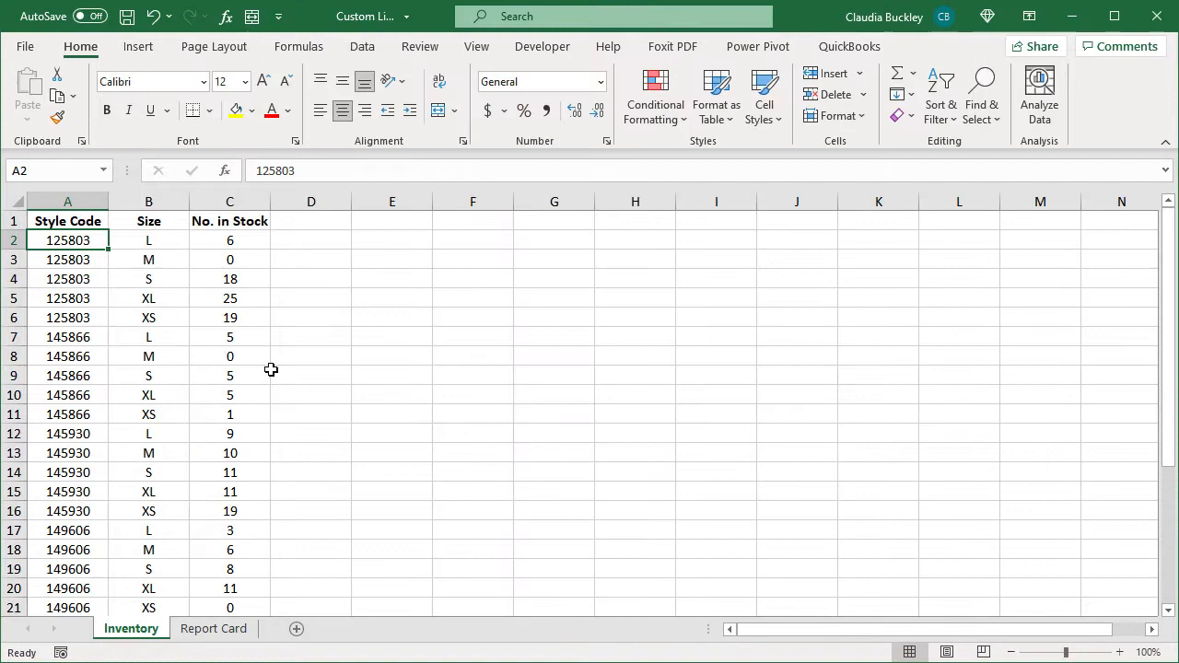
pyautogui.moveTo(100, 272)
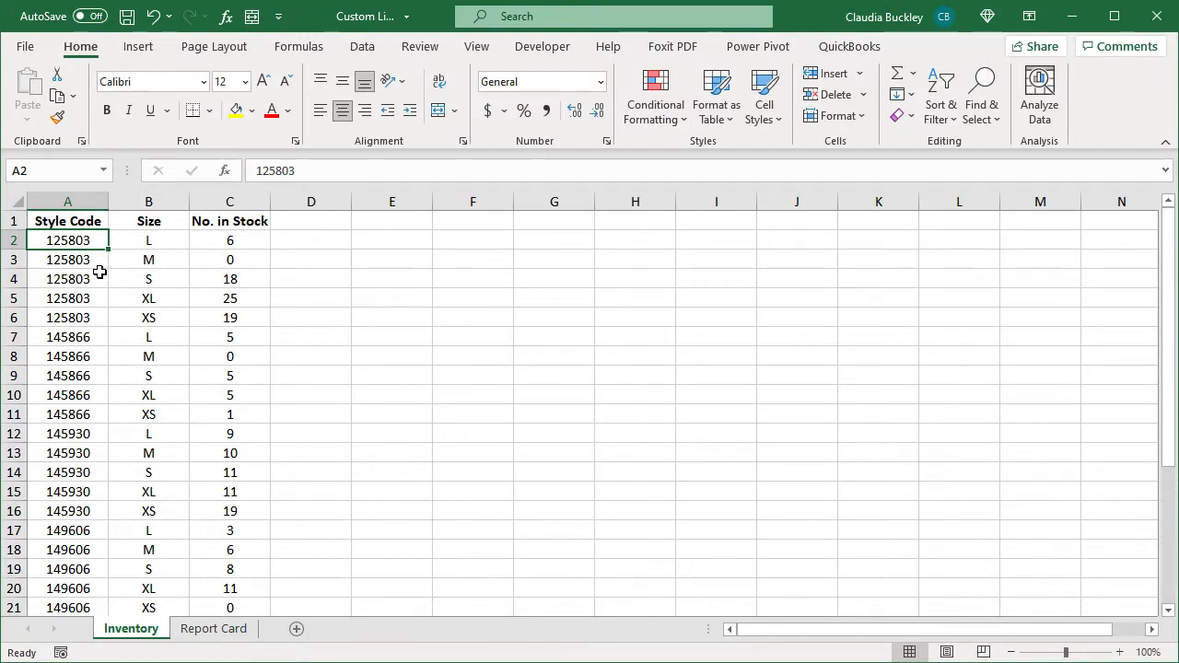
pyautogui.moveTo(364, 187)
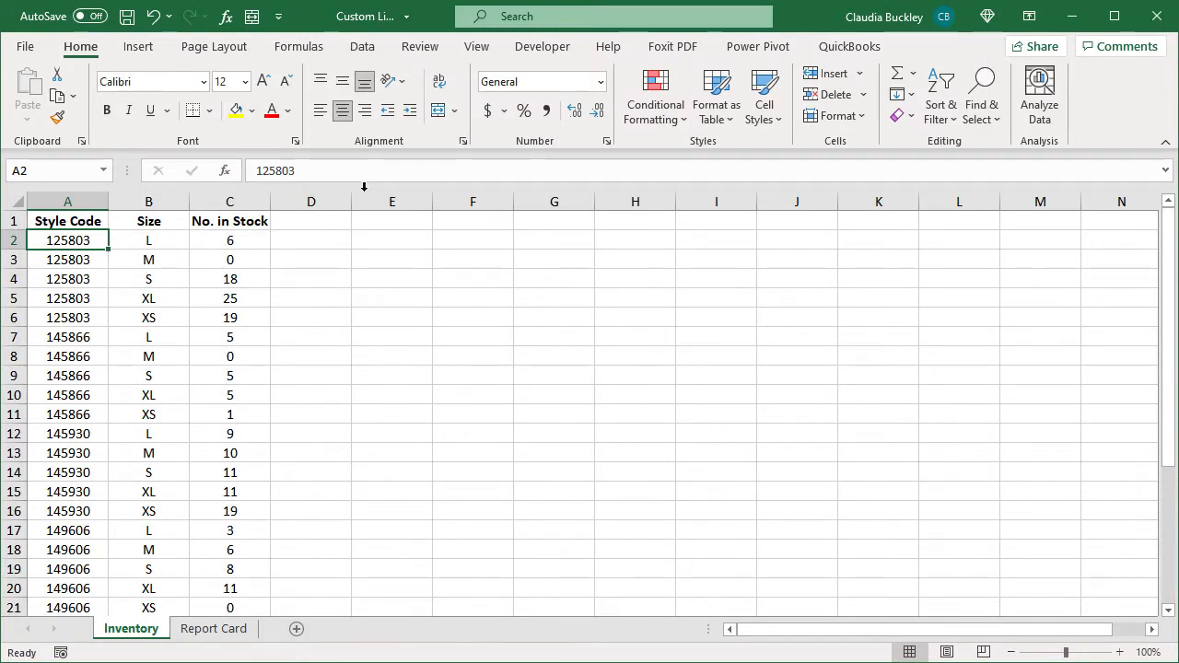
pyautogui.click(940, 95)
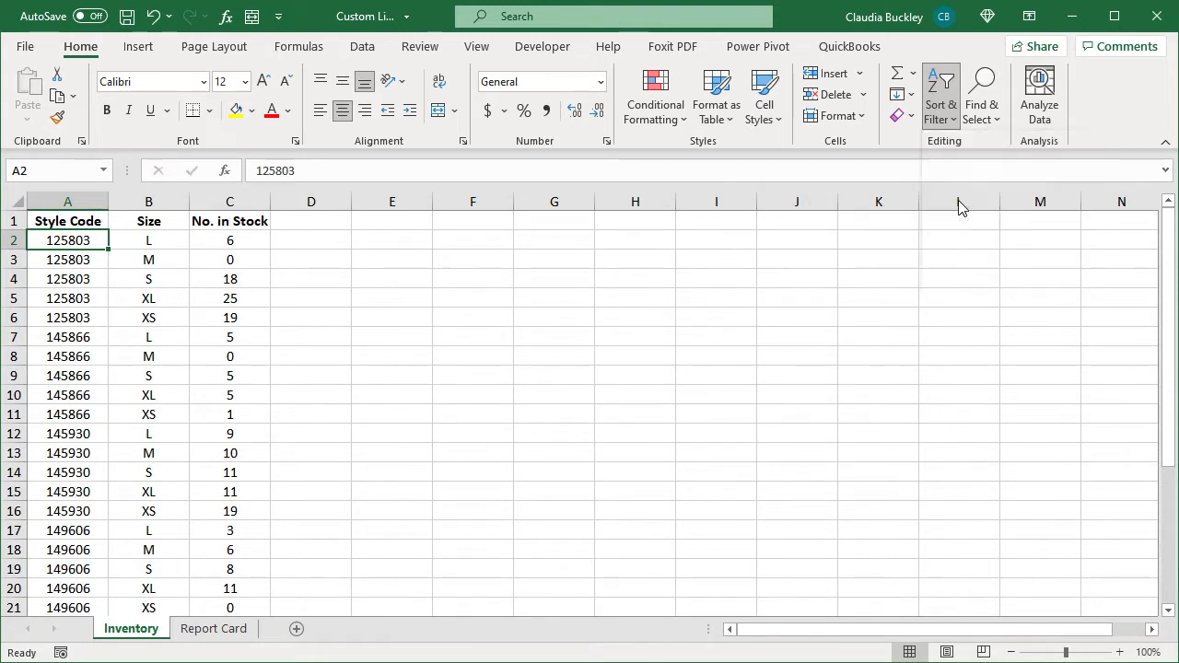
# Custom-sort the inventory by the Size column in XS, S, M, L, XL order
pyautogui.click(940, 95)
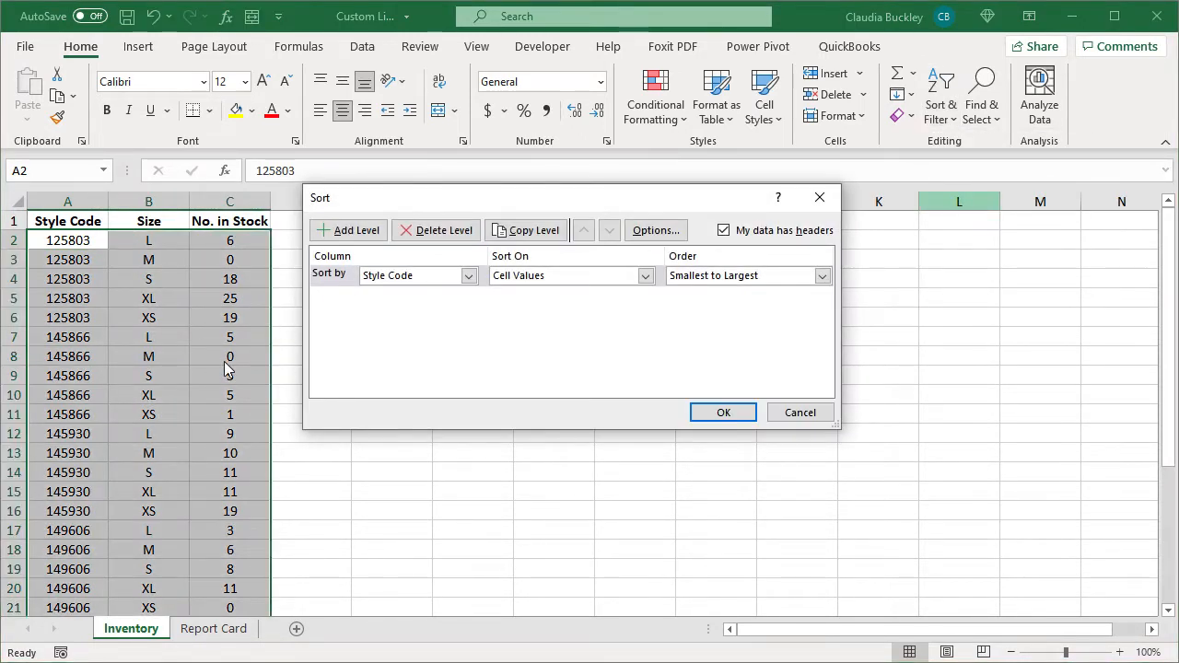
pyautogui.moveTo(511, 377)
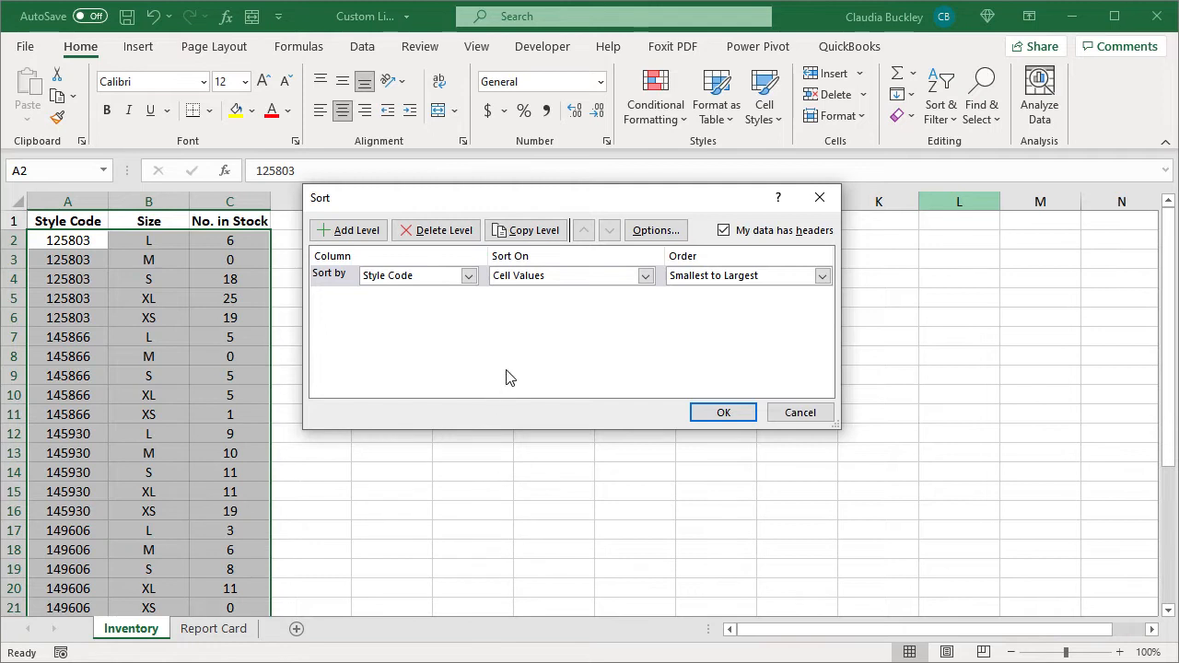
pyautogui.click(468, 275)
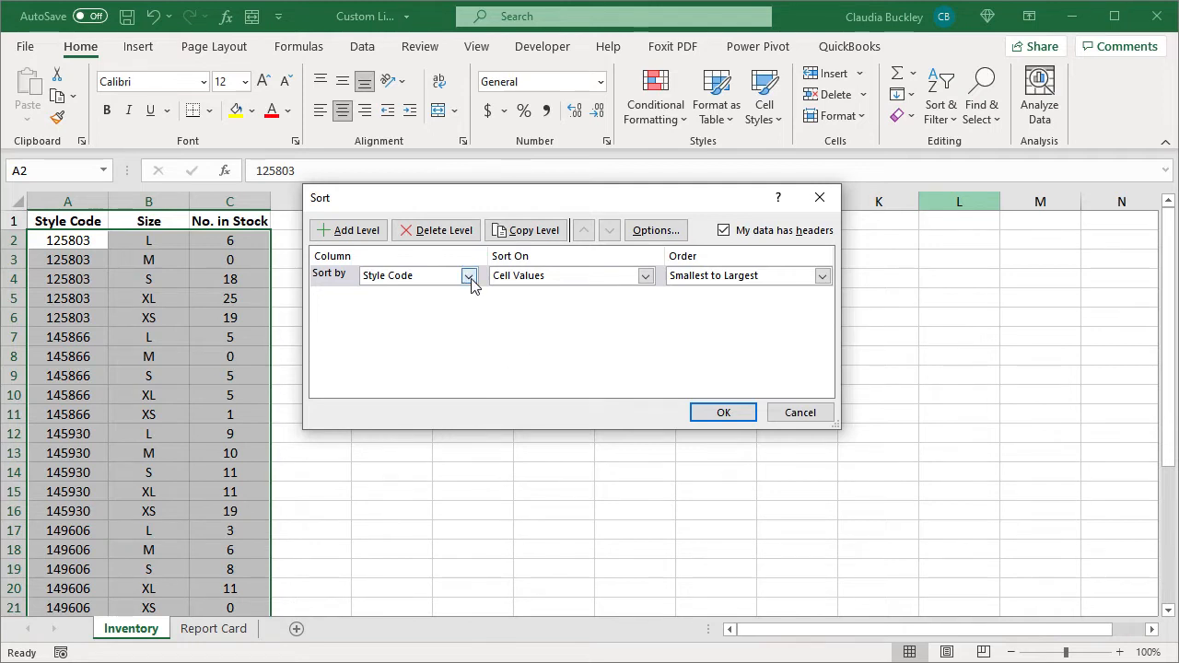
pyautogui.click(410, 275)
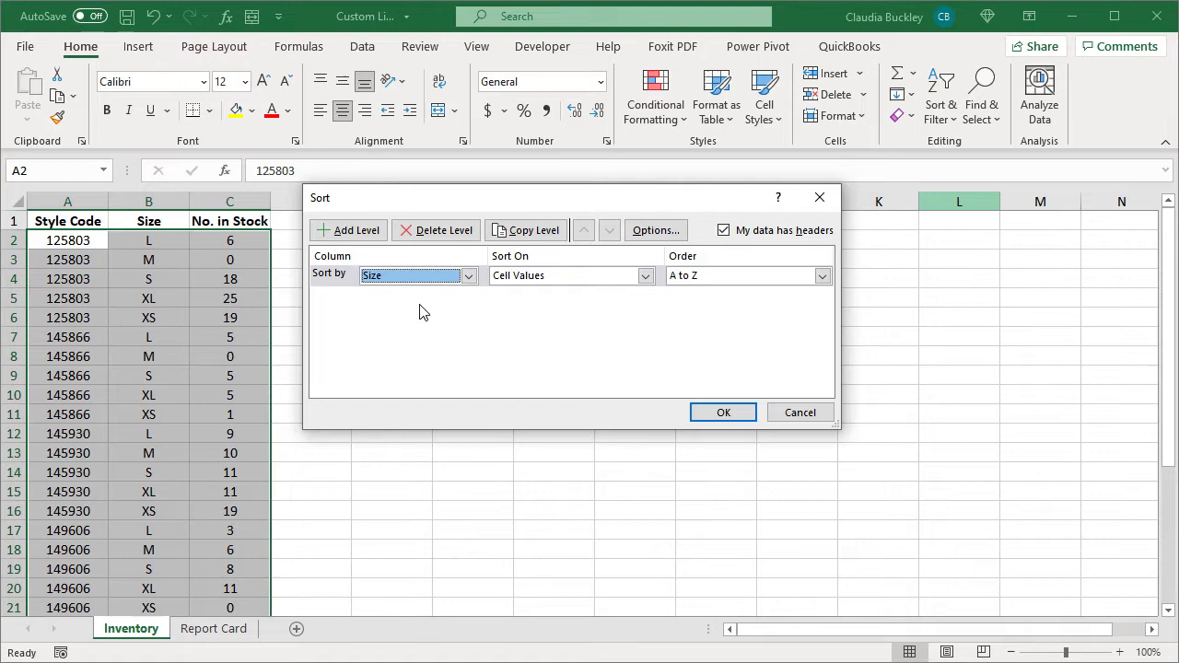
pyautogui.click(820, 275)
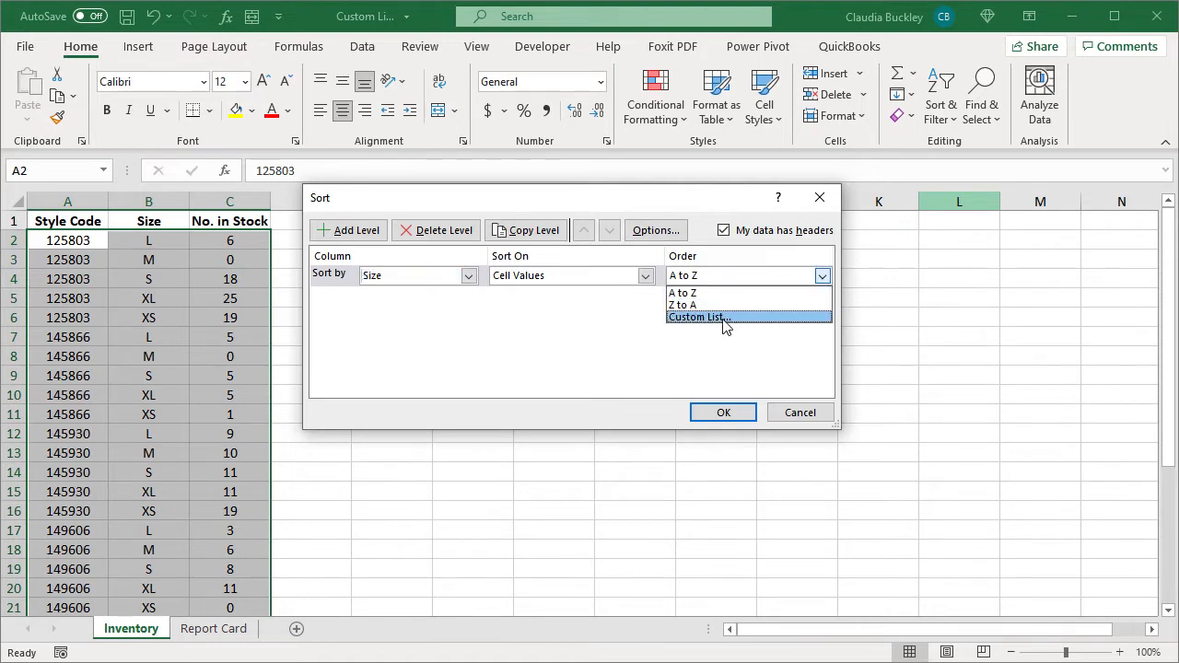
pyautogui.click(695, 317)
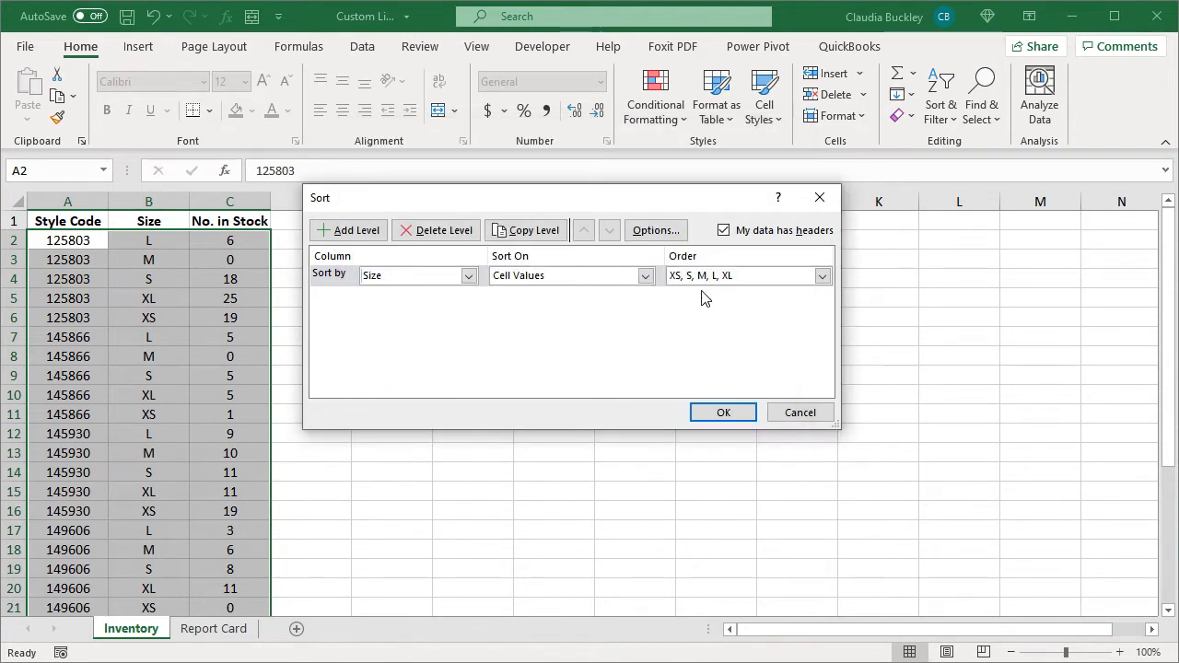
pyautogui.moveTo(719, 329)
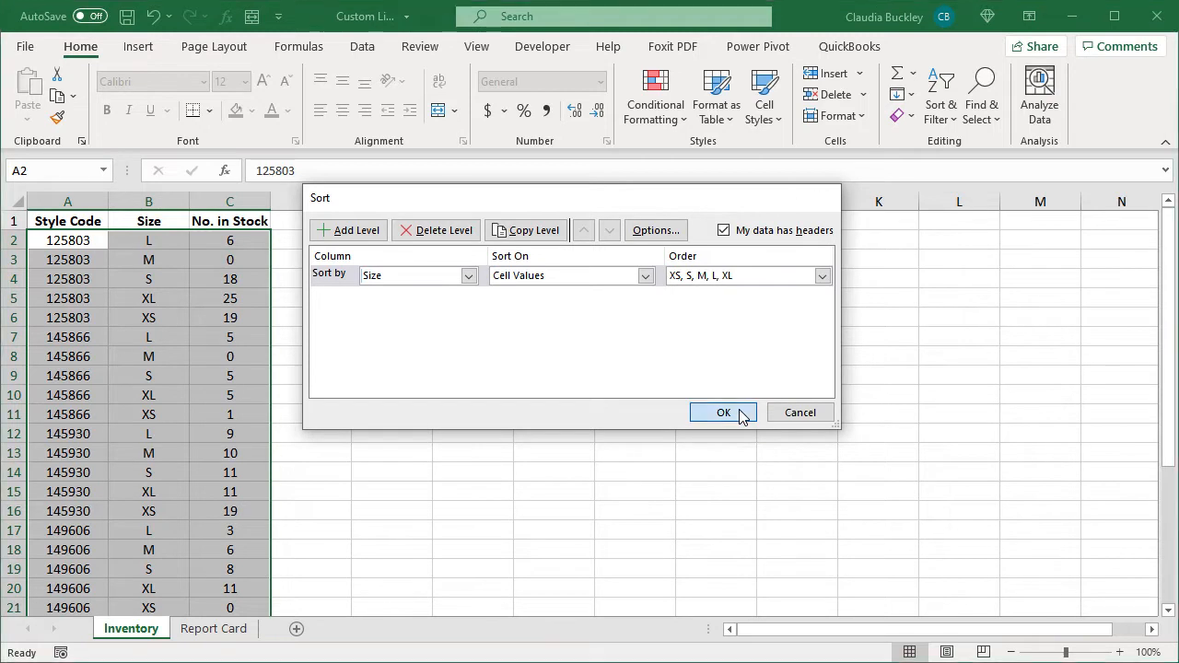
pyautogui.click(723, 411)
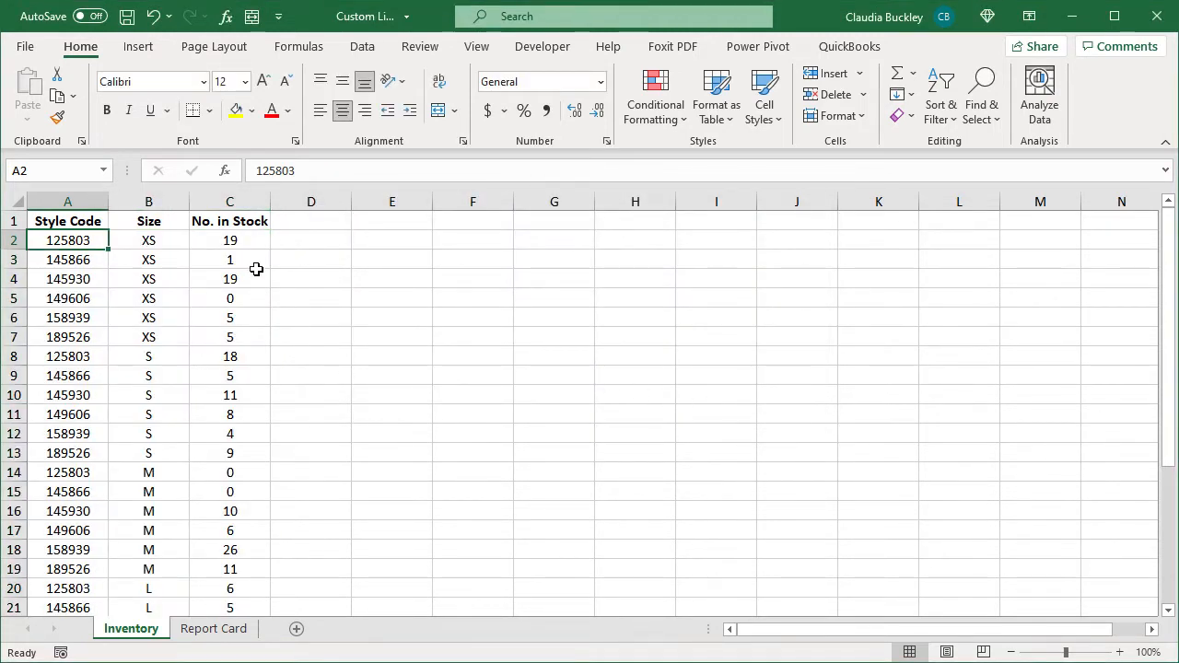
pyautogui.moveTo(179, 237)
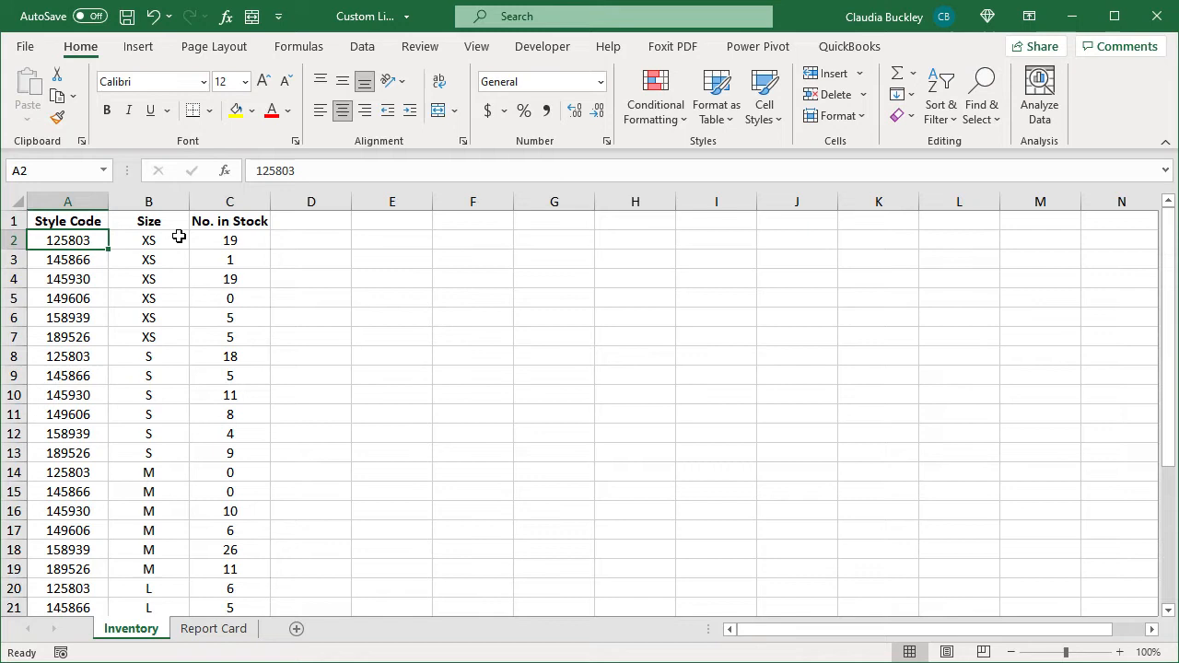
pyautogui.scroll(-3)
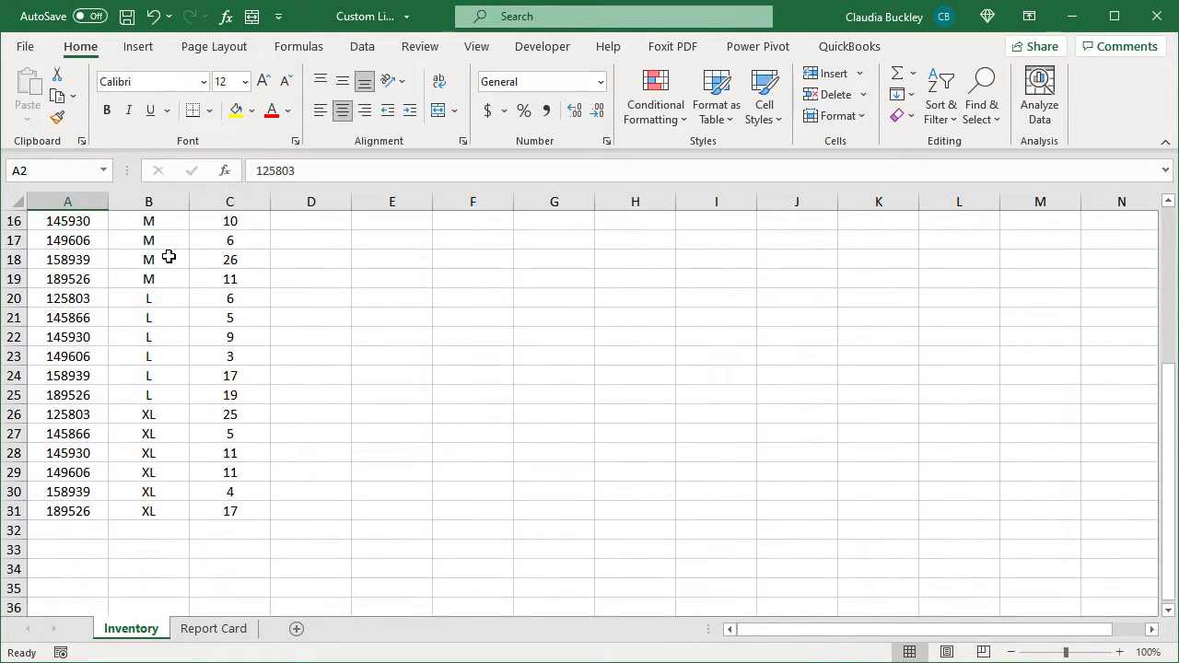
pyautogui.scroll(-3)
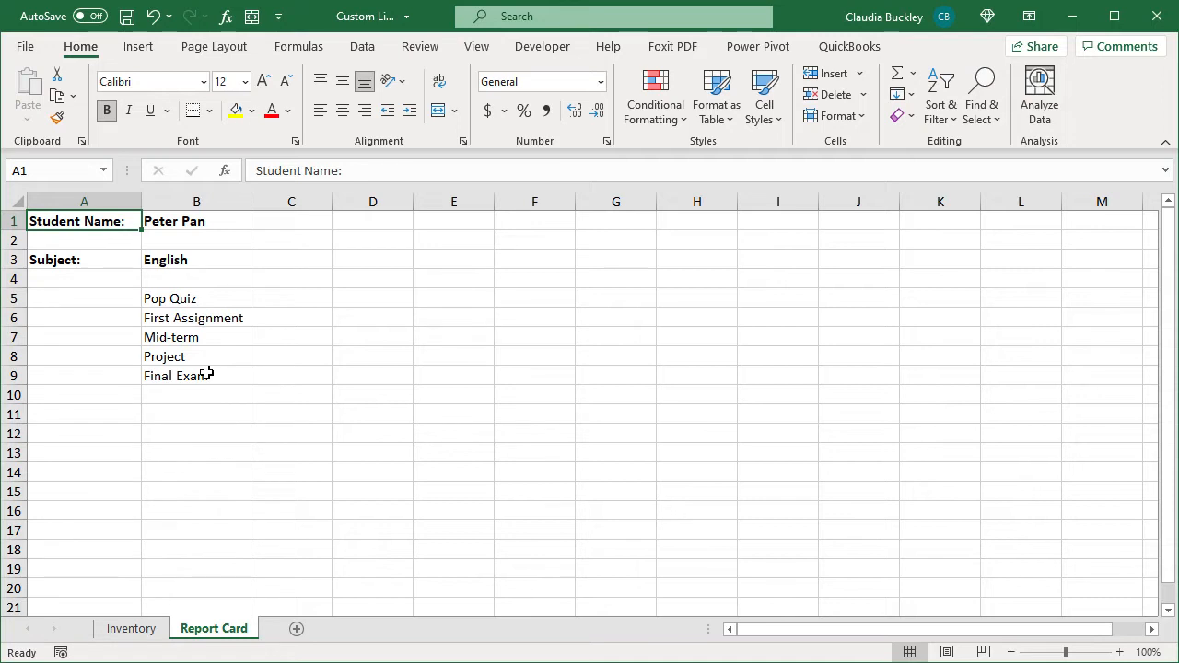
pyautogui.moveTo(205, 373)
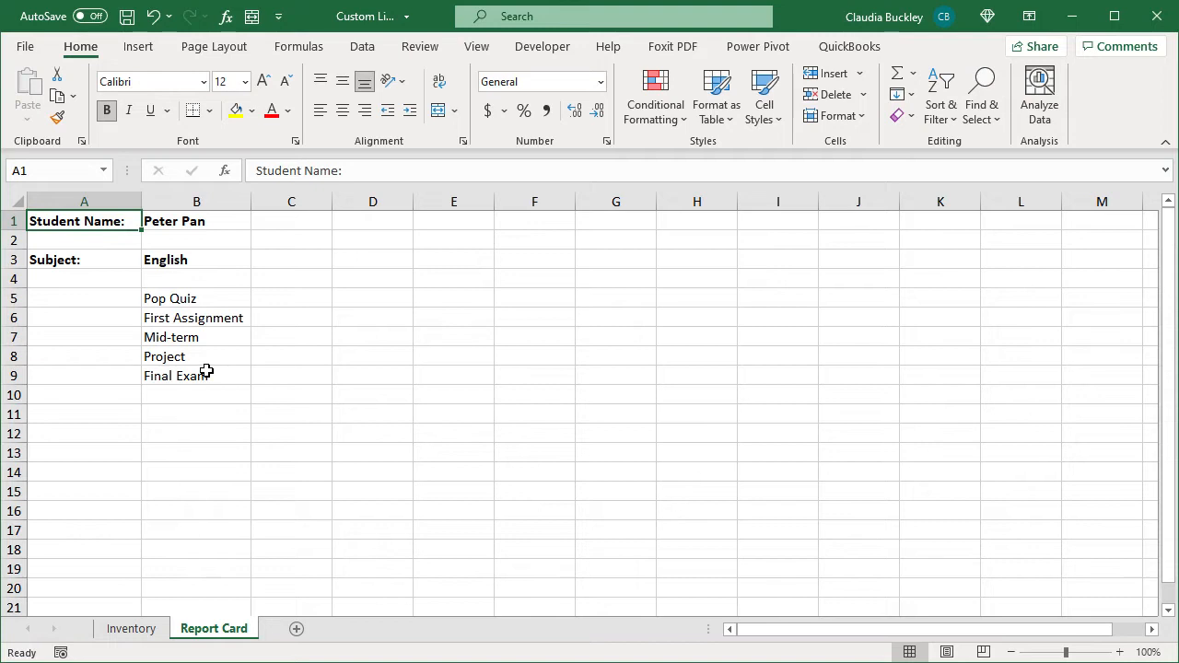
pyautogui.moveTo(197, 337)
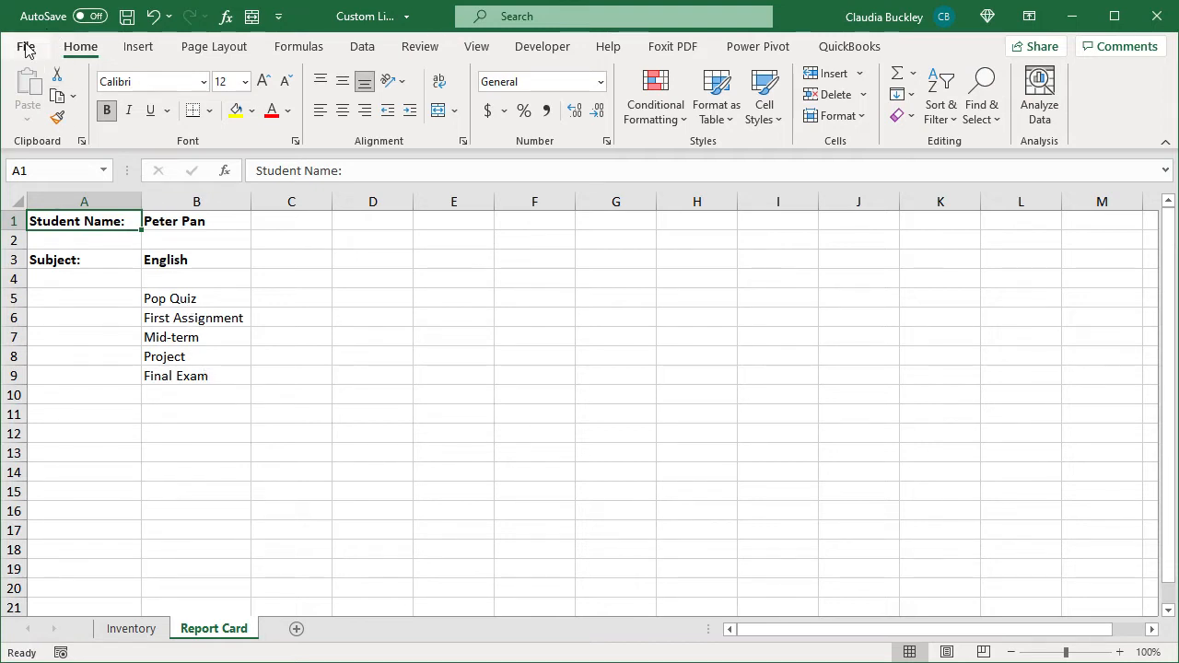
# Reopen Excel Options > Advanced and launch Edit Custom Lists over the Report Card sheet
pyautogui.click(24, 46)
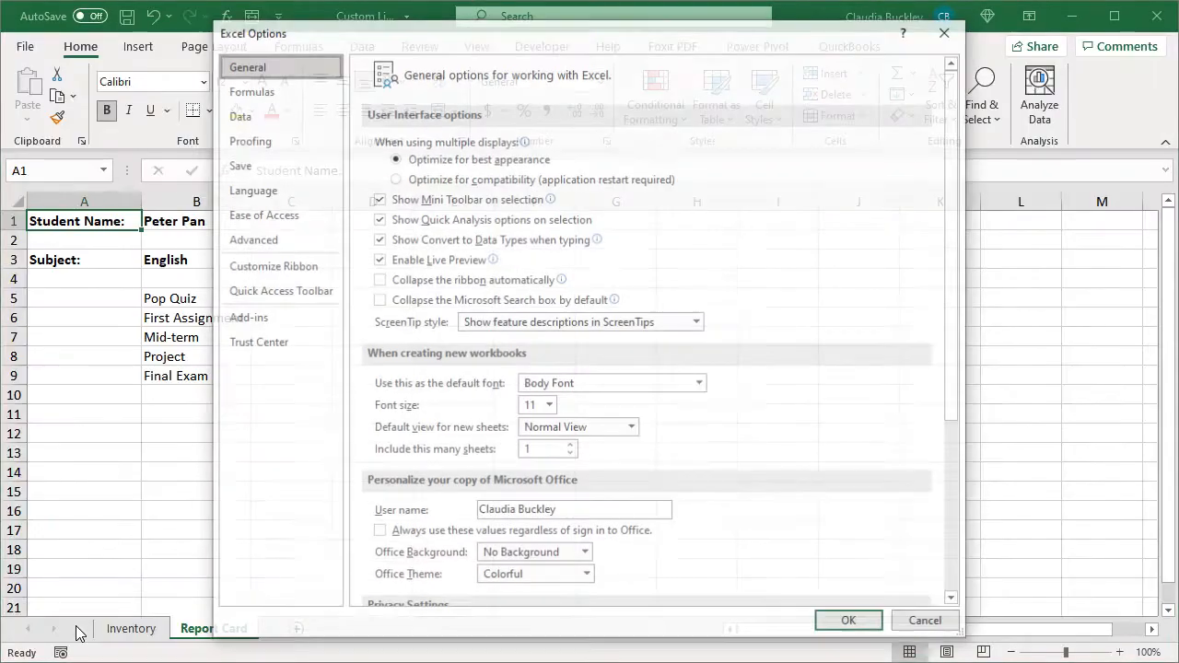
pyautogui.click(253, 240)
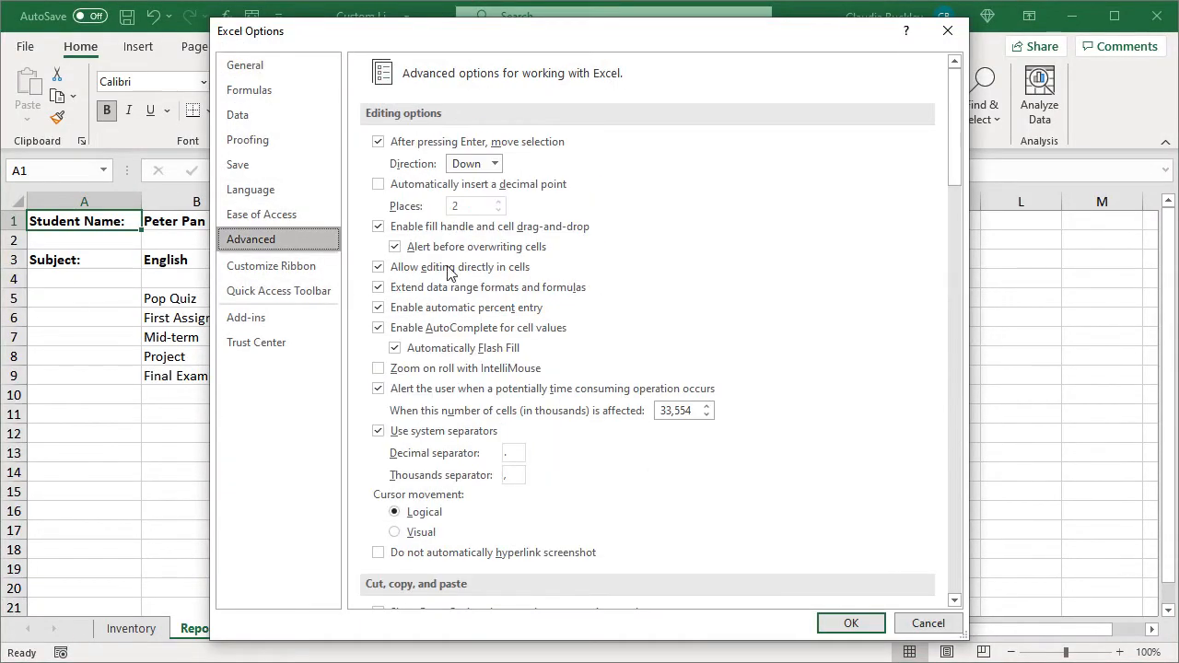
pyautogui.scroll(-3)
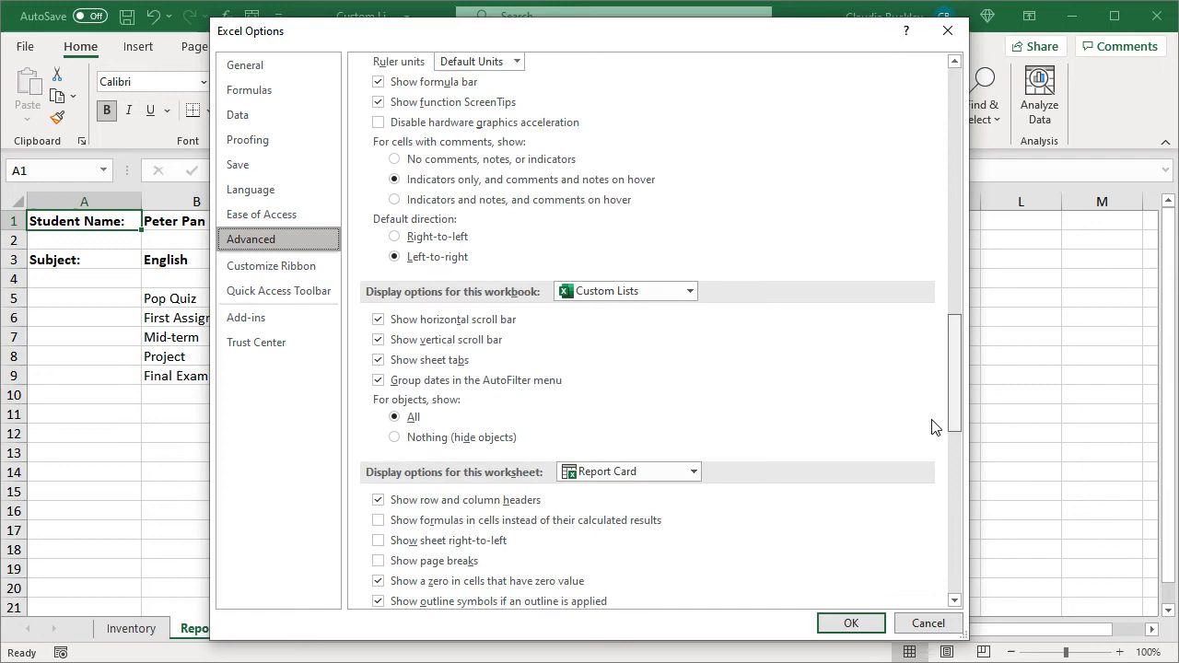
pyautogui.scroll(-3)
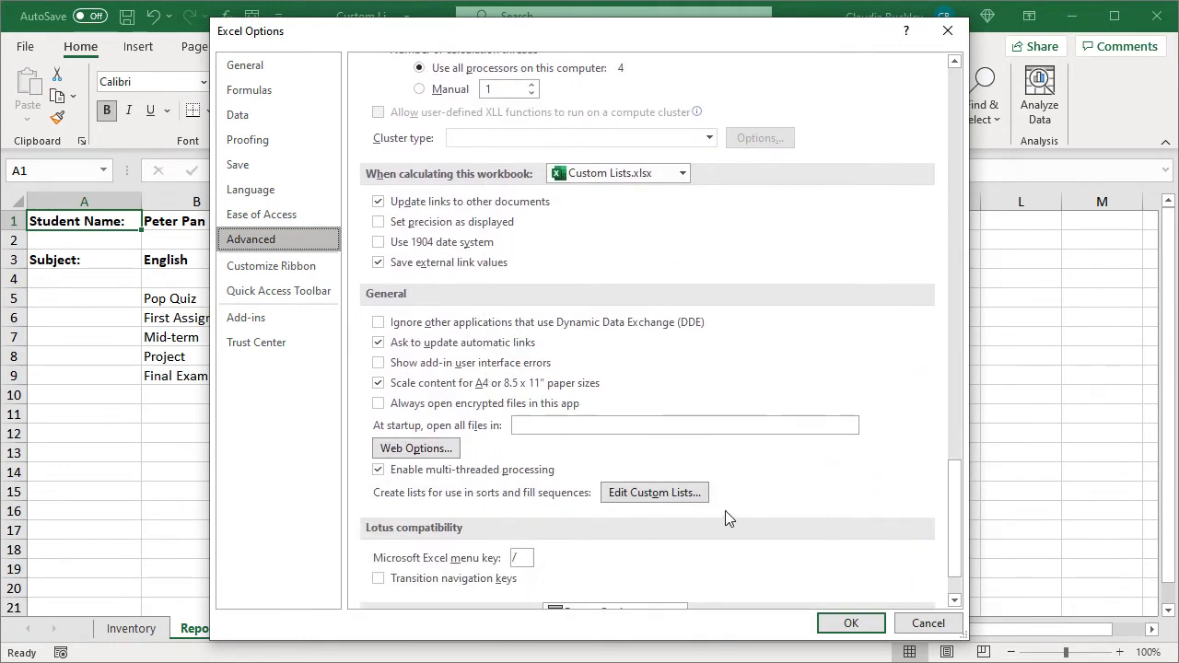
pyautogui.click(654, 492)
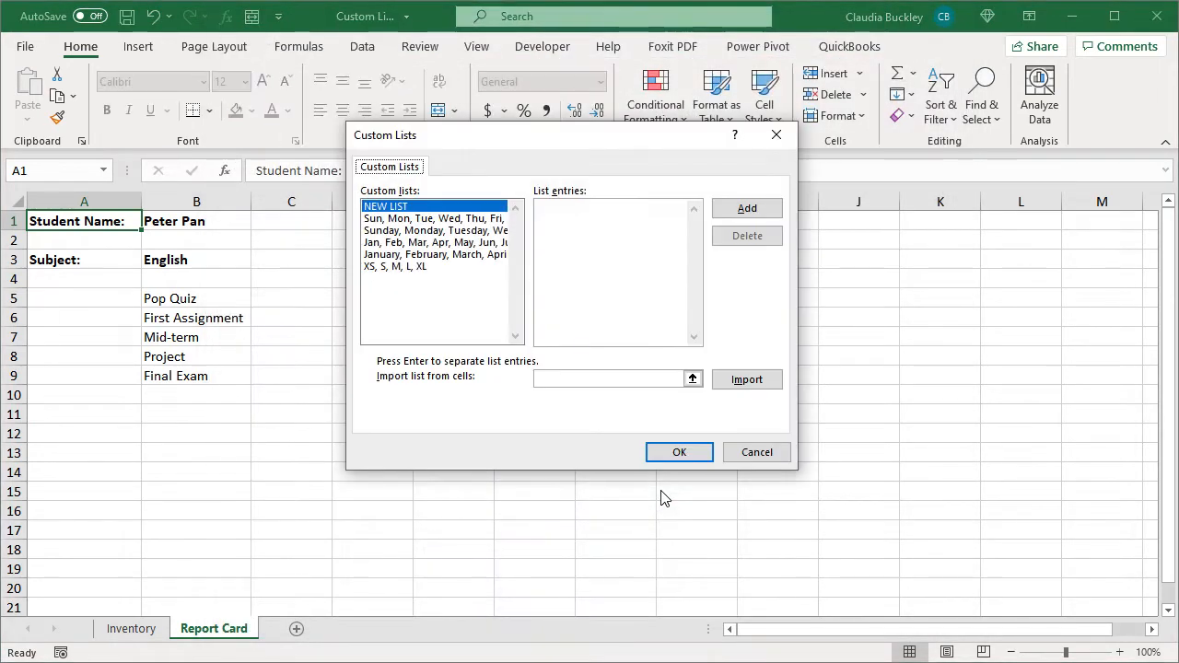
pyautogui.moveTo(221, 329)
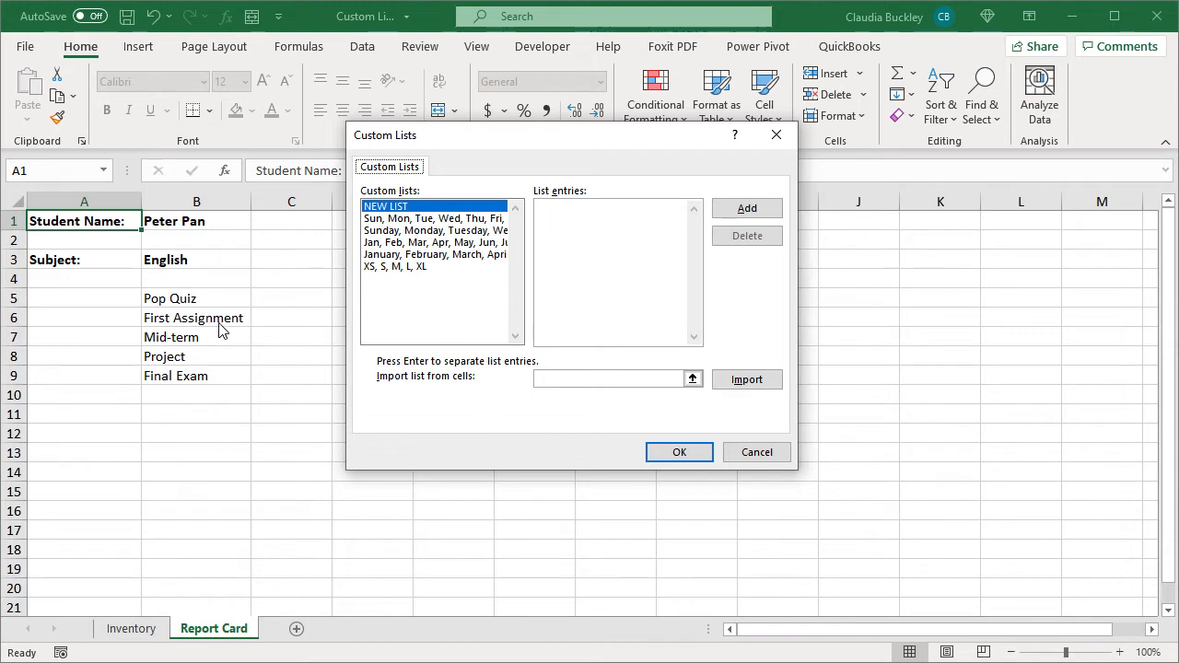
pyautogui.moveTo(236, 346)
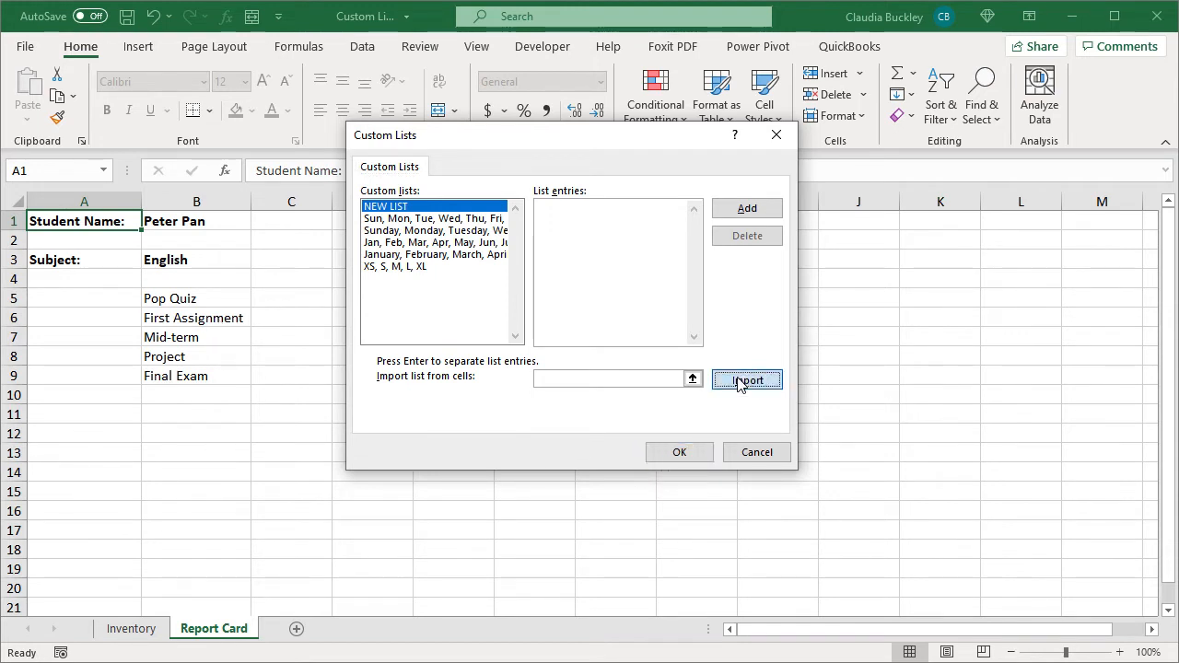
# Import the assignment names in $B$5:$B$9 as a custom list and close the options
pyautogui.click(196, 298)
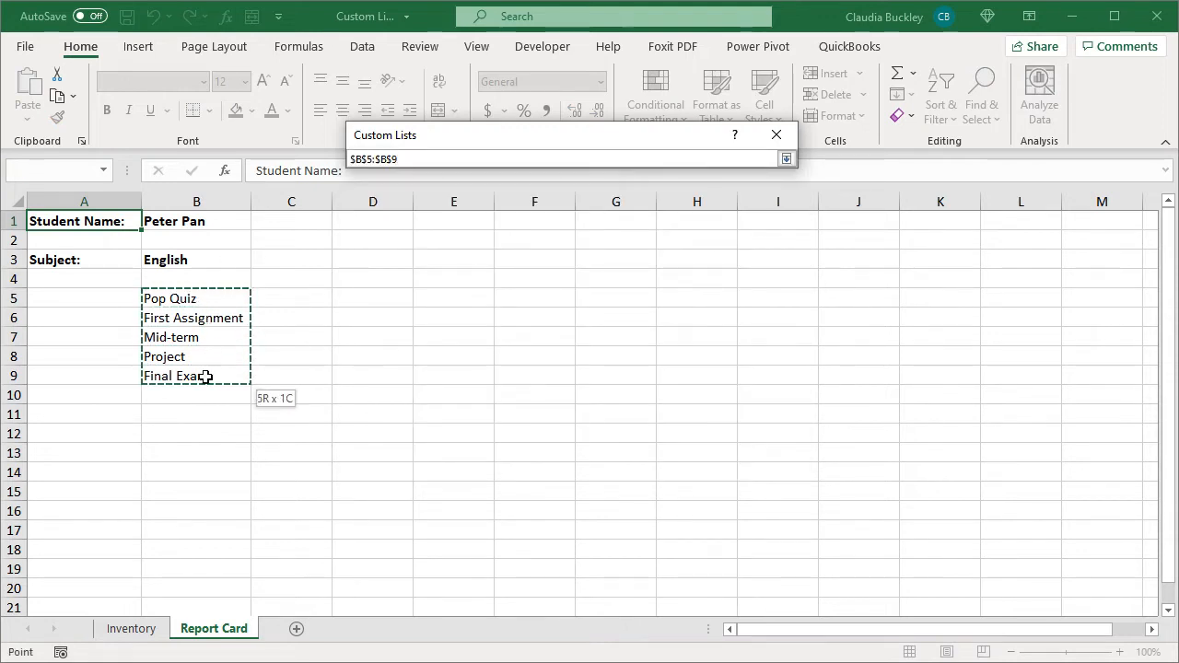
pyautogui.click(747, 380)
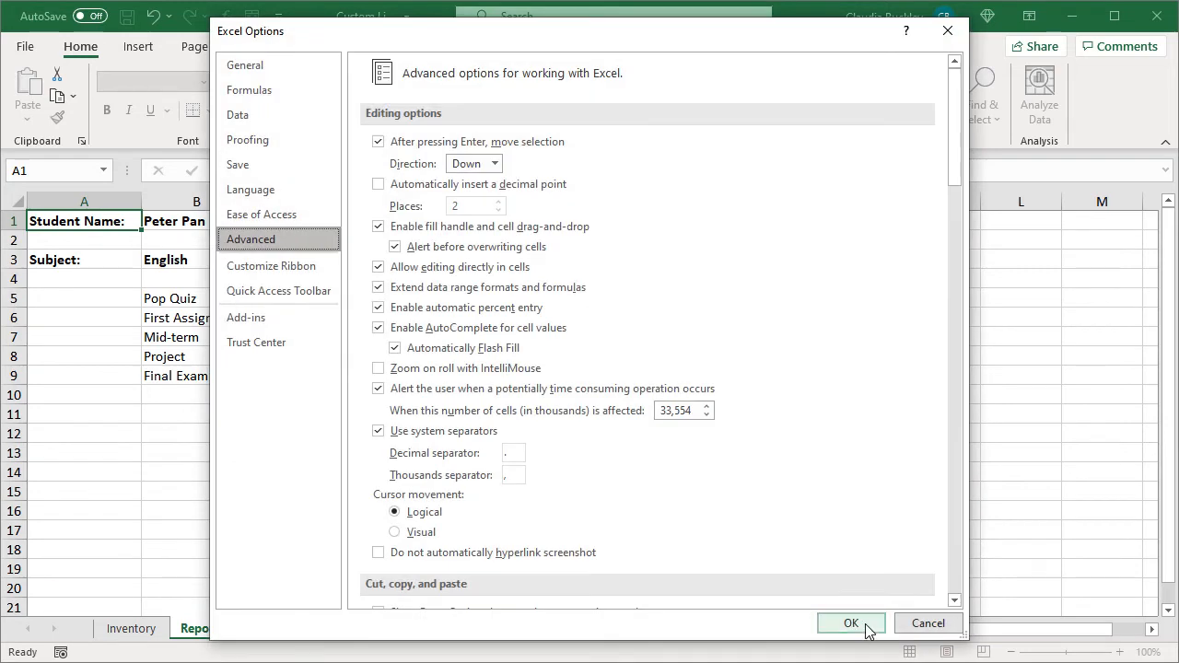
pyautogui.click(849, 623)
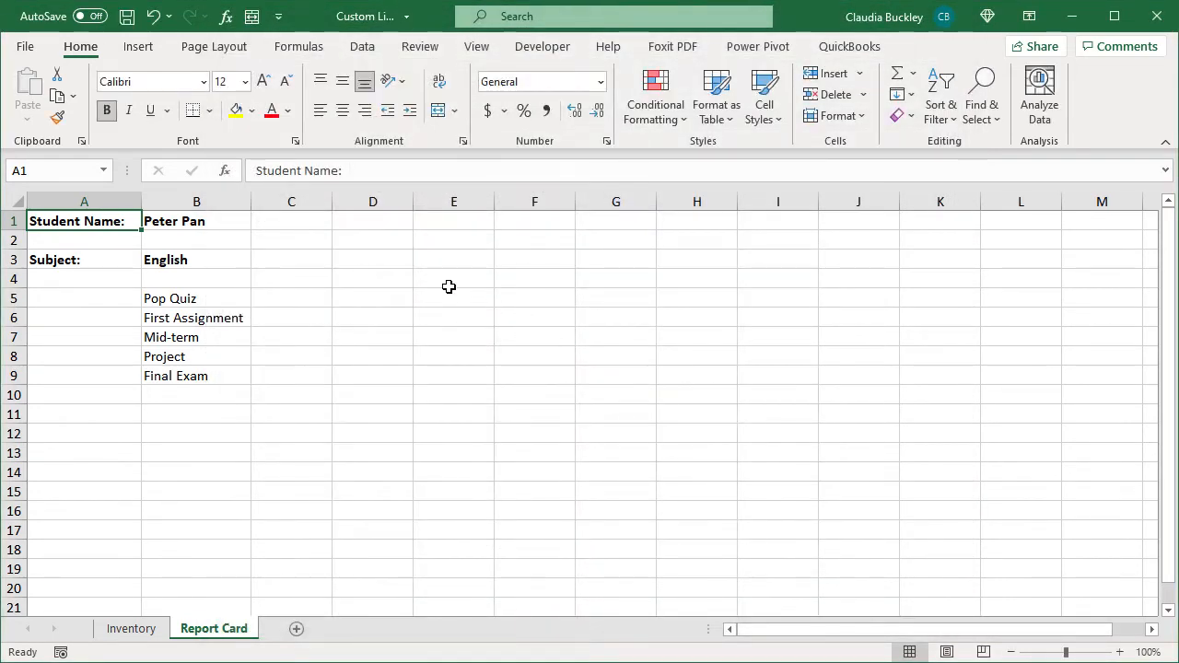
# Enter Pop Quiz in E5 and autofill to E19, repeating the assignments three times
pyautogui.click(453, 297)
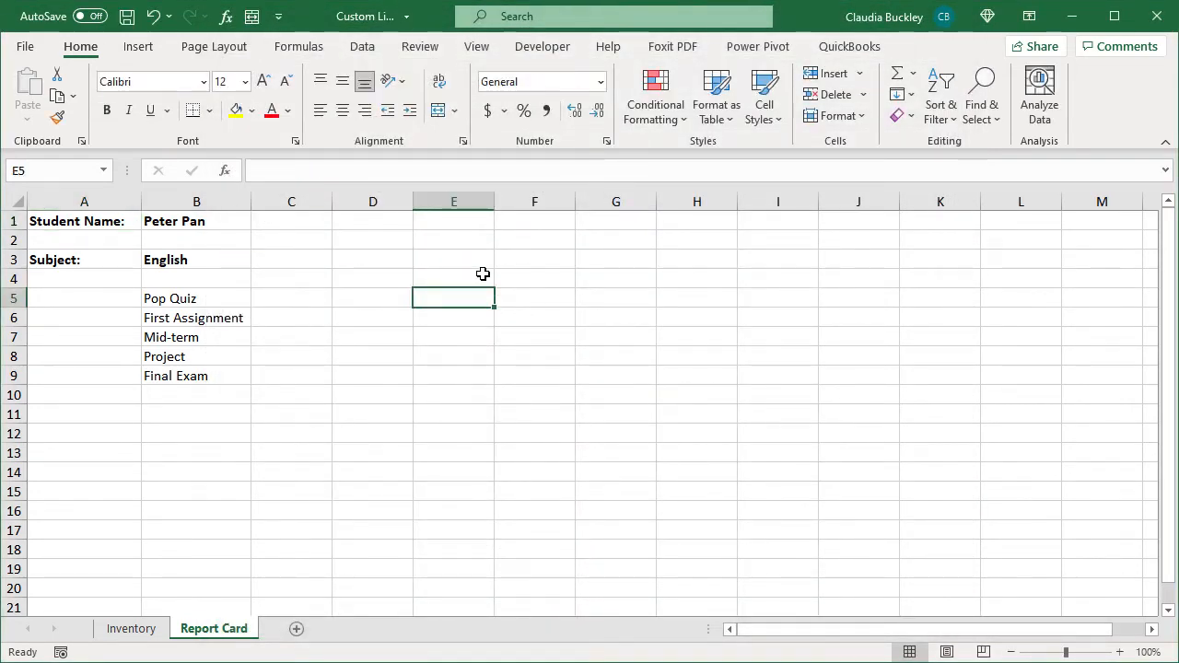
pyautogui.write('Pop')
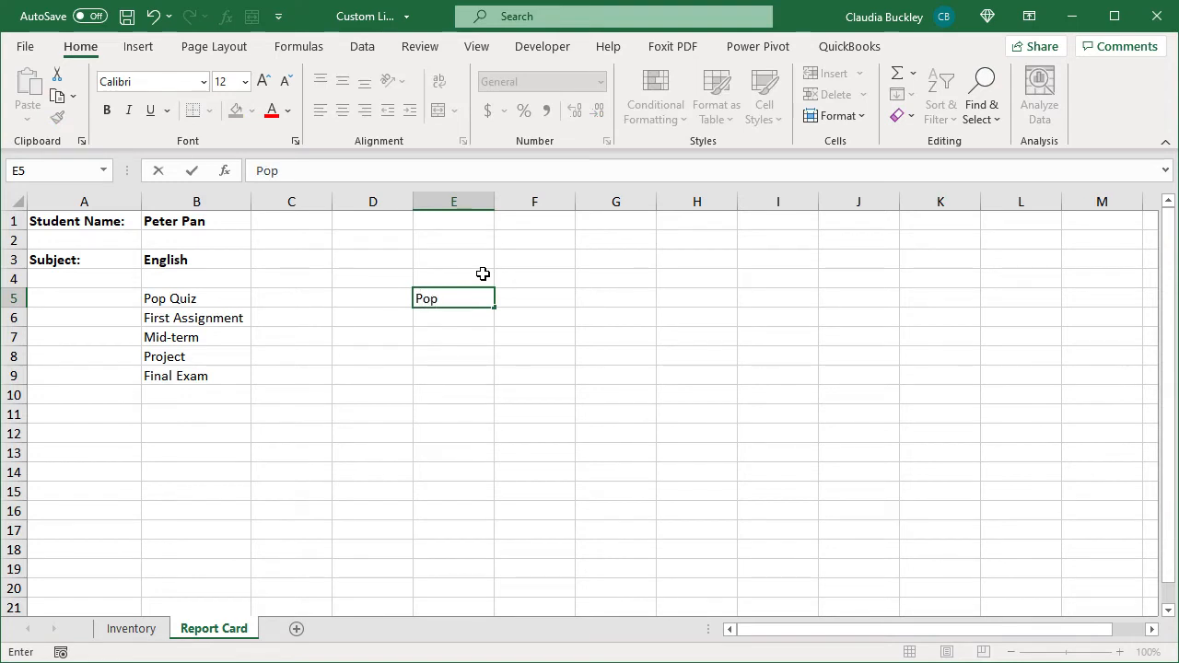
pyautogui.write('Quiz')
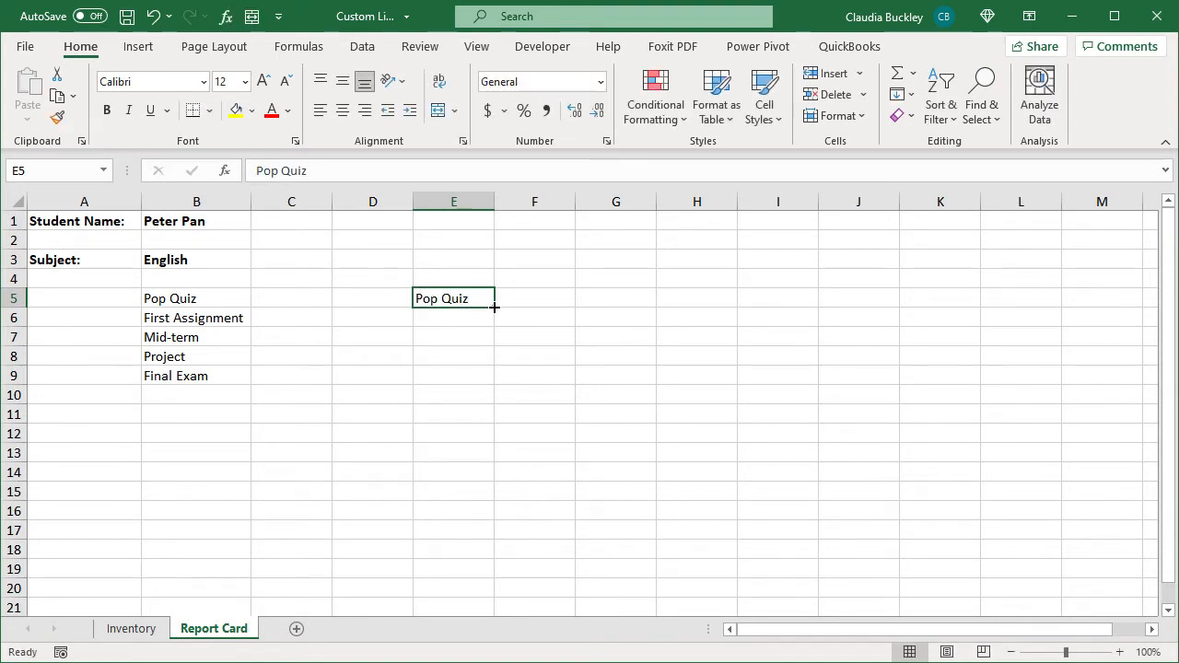
pyautogui.moveTo(494, 308); pyautogui.dragTo(476, 389)
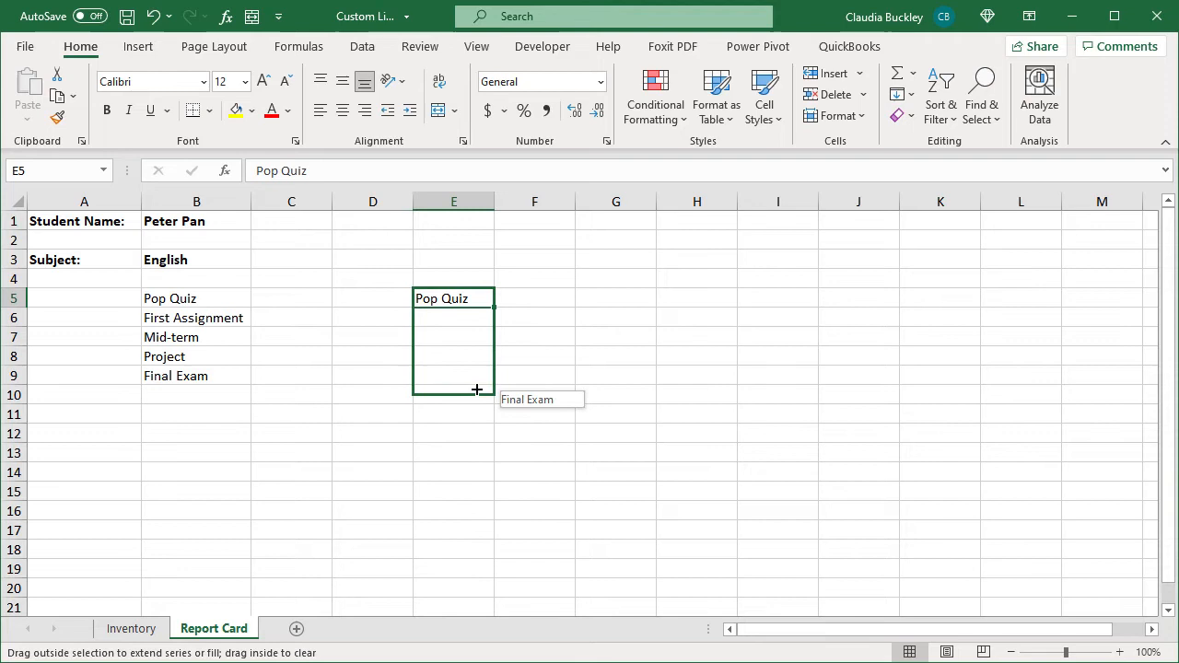
pyautogui.moveTo(476, 297); pyautogui.dragTo(476, 376)
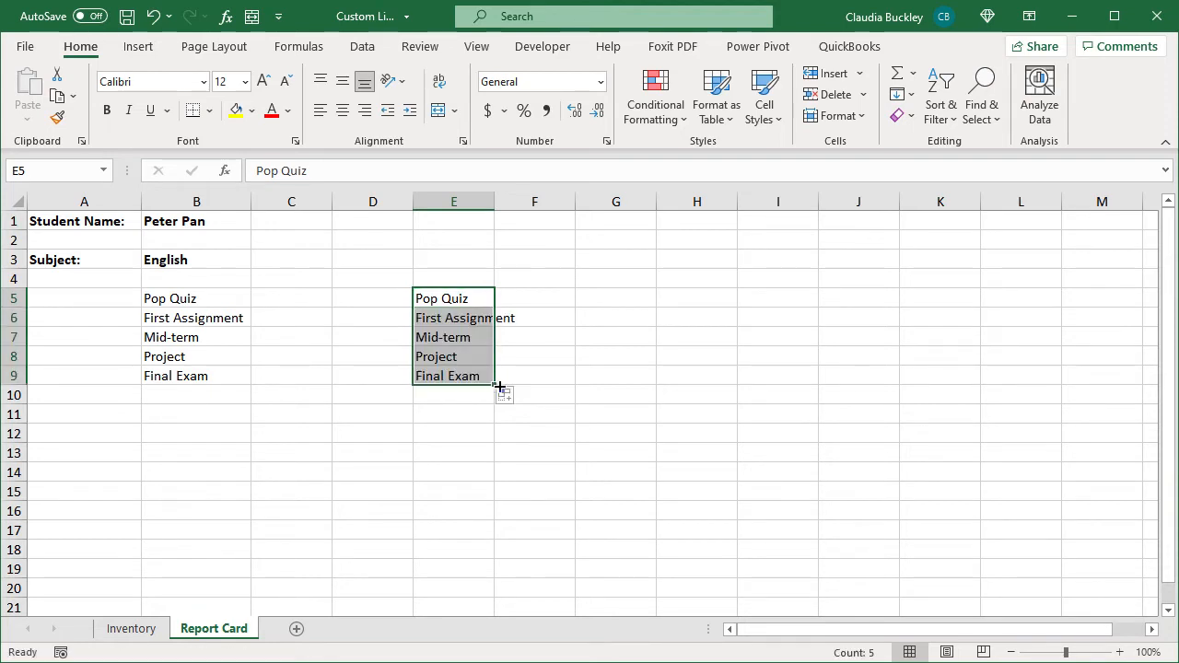
pyautogui.moveTo(493, 385); pyautogui.dragTo(460, 540)
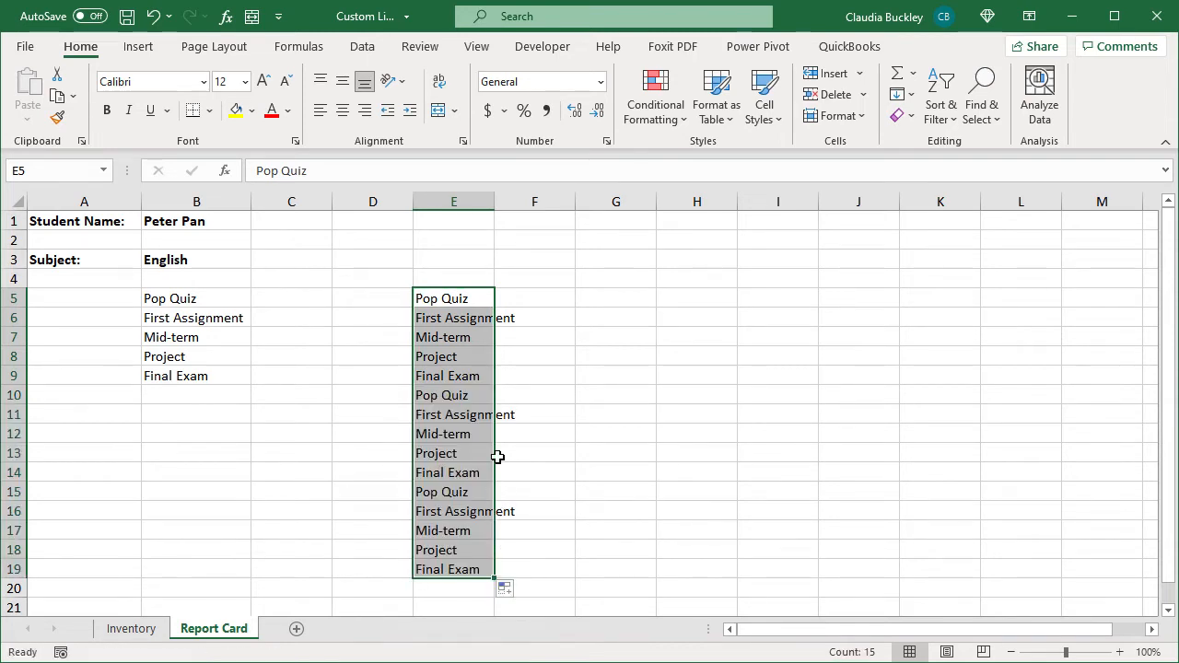
pyautogui.moveTo(498, 460)
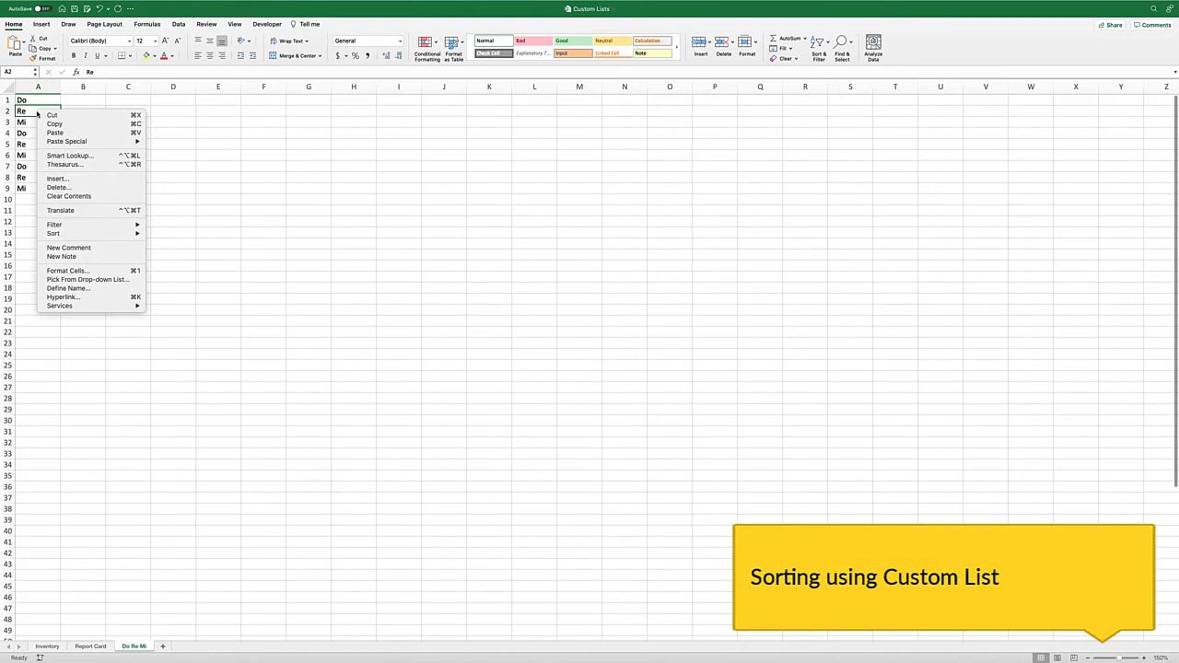
pyautogui.moveTo(52, 233)
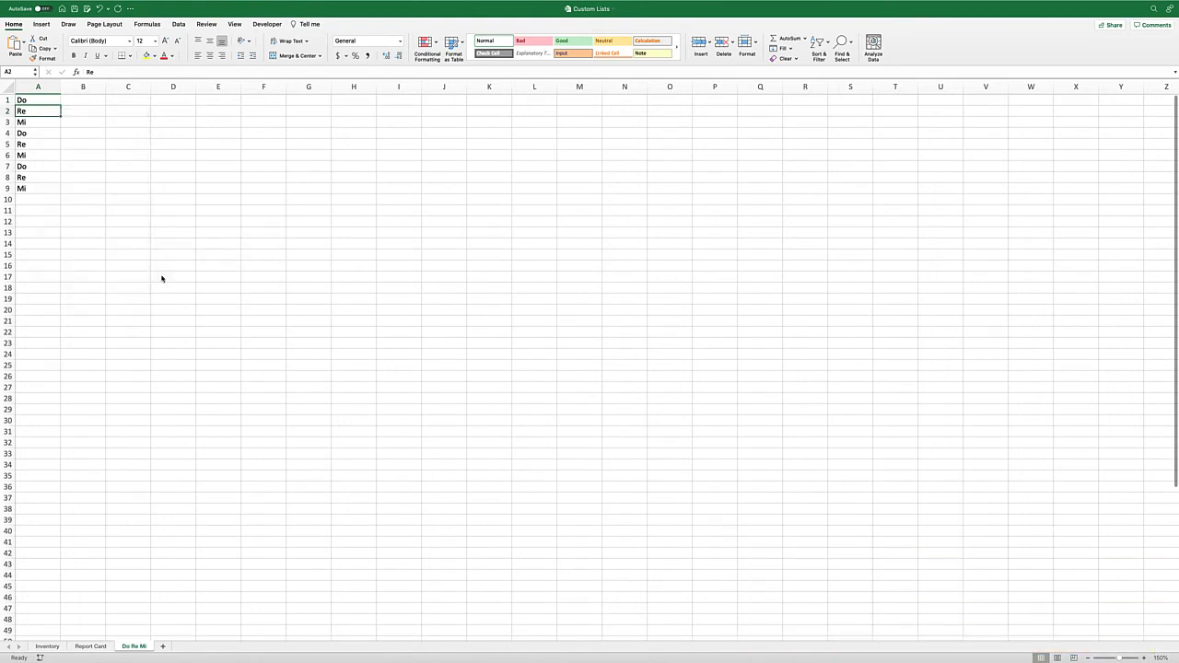
# Switch to the Do Re Mi sheet with Do, Re, Mi repeated in column A
pyautogui.click(412, 265)
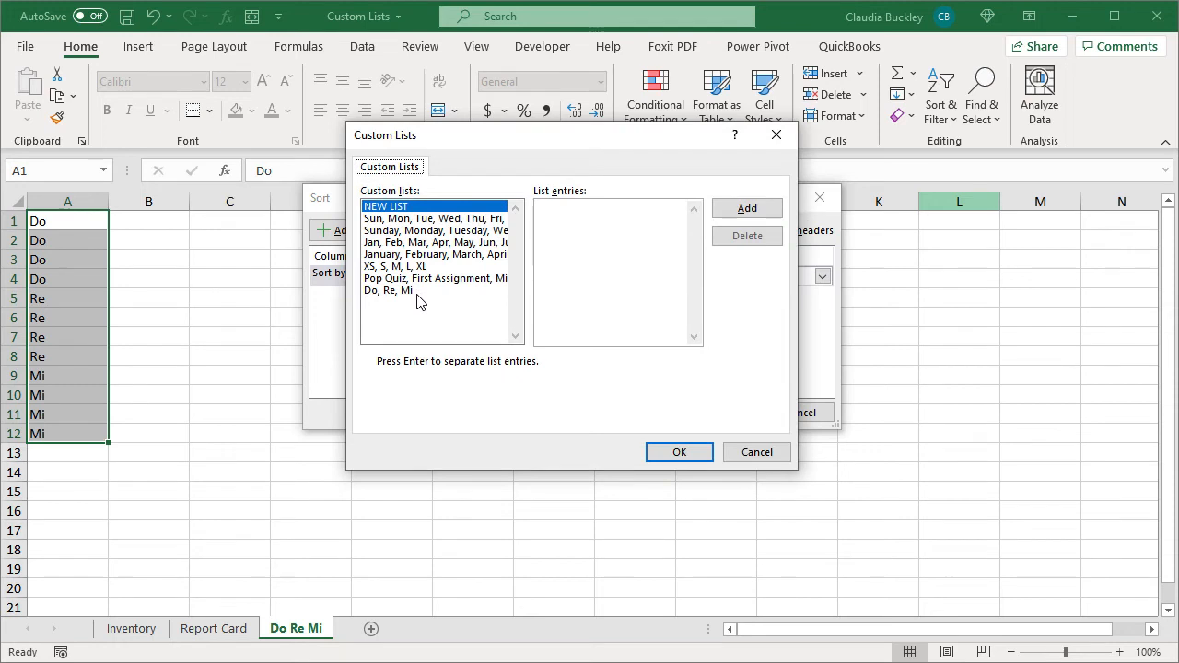
# Sort column A by the Do, Re, Mi custom list, then fill Do down from C1
pyautogui.click(746, 207)
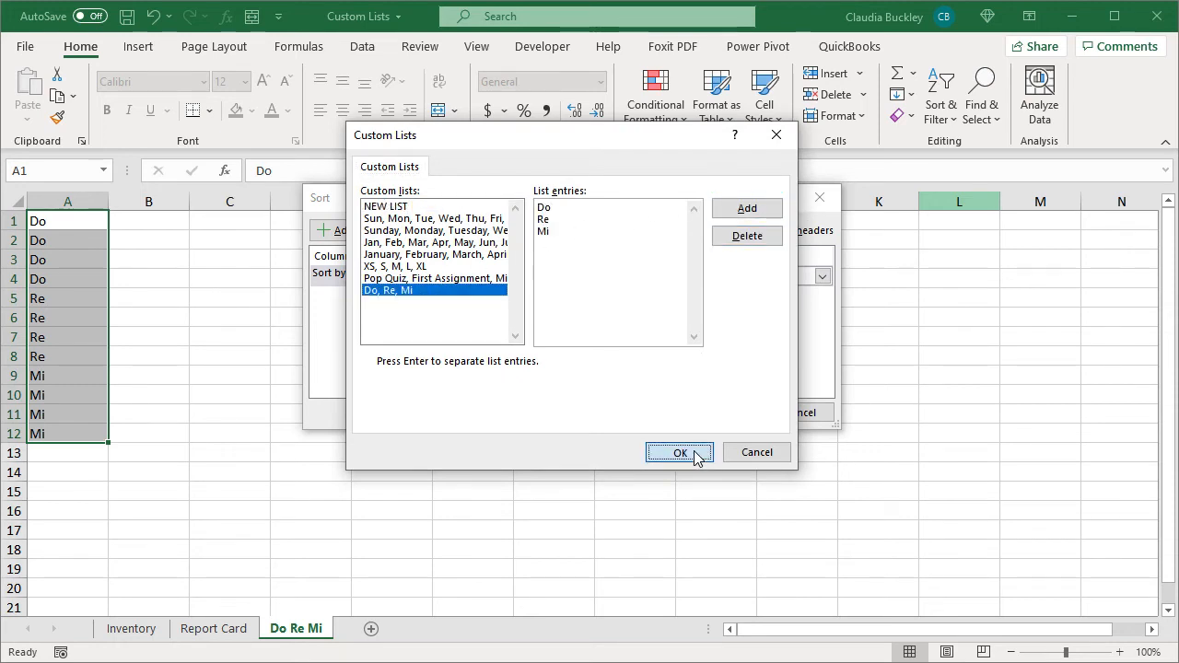
pyautogui.click(680, 452)
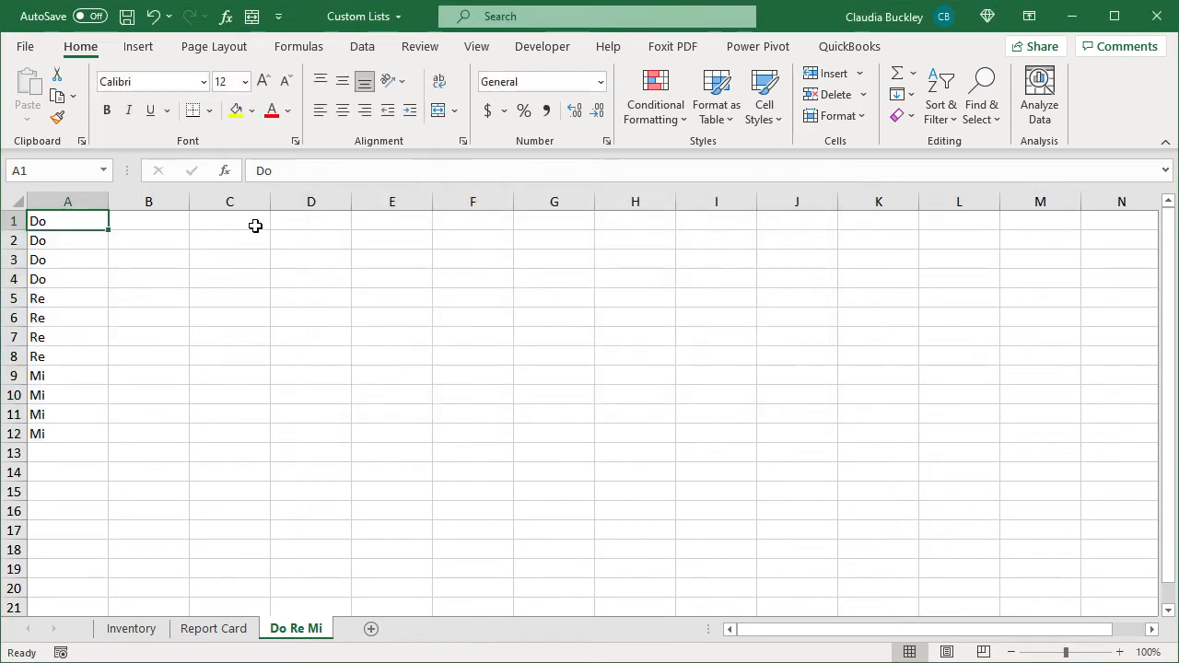
pyautogui.write('Do')
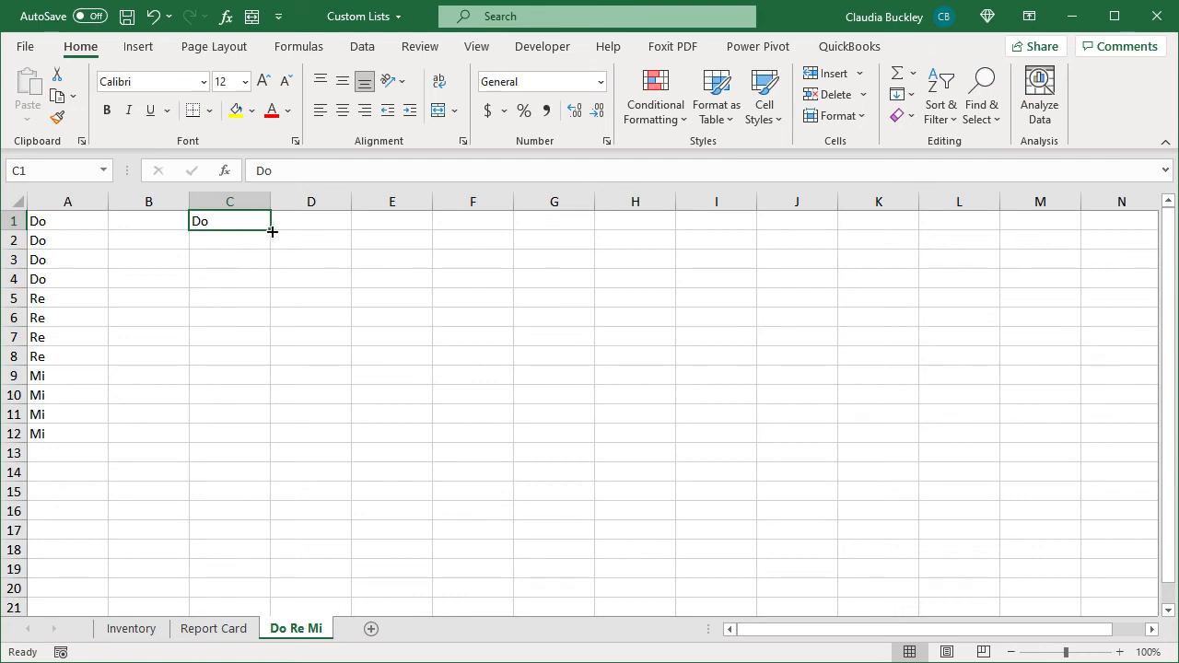
pyautogui.moveTo(272, 232); pyautogui.dragTo(229, 434)
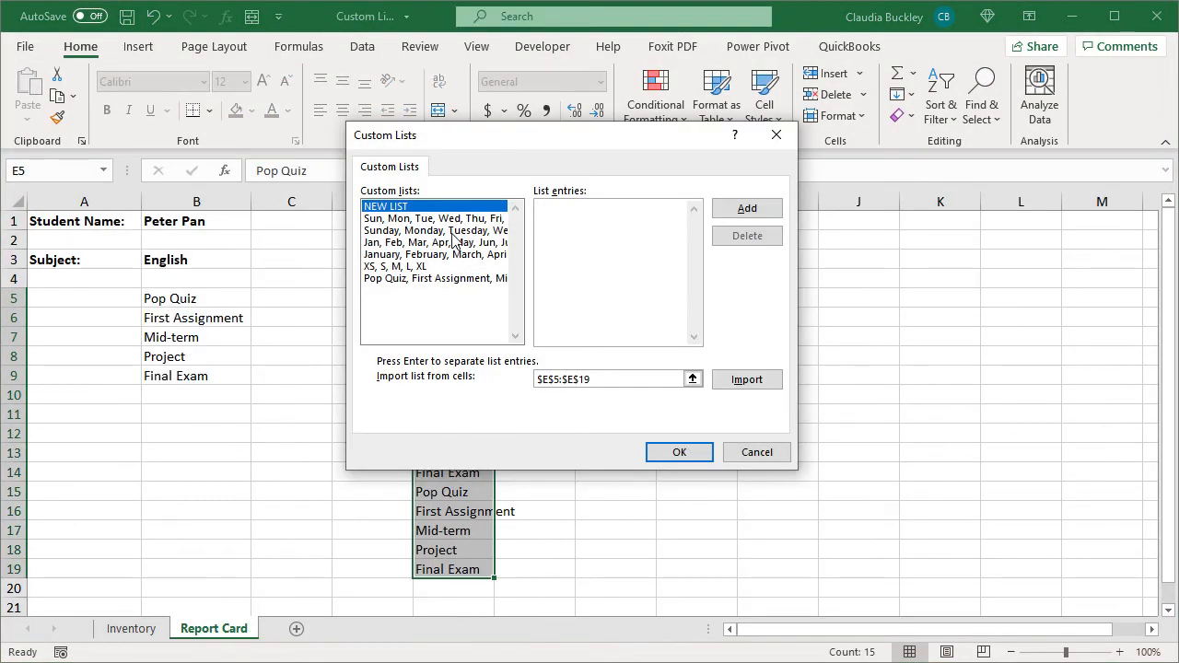
# Select the XS, S, M, L, XL list, delete it and confirm the permanent removal
pyautogui.click(433, 230)
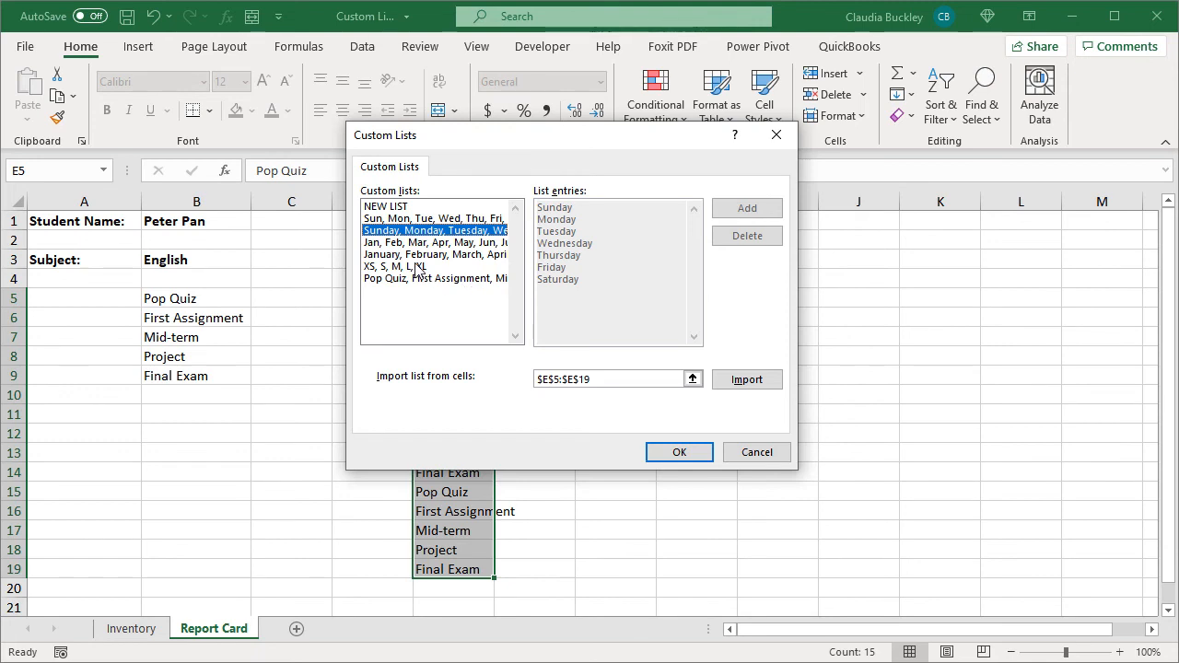
pyautogui.click(405, 266)
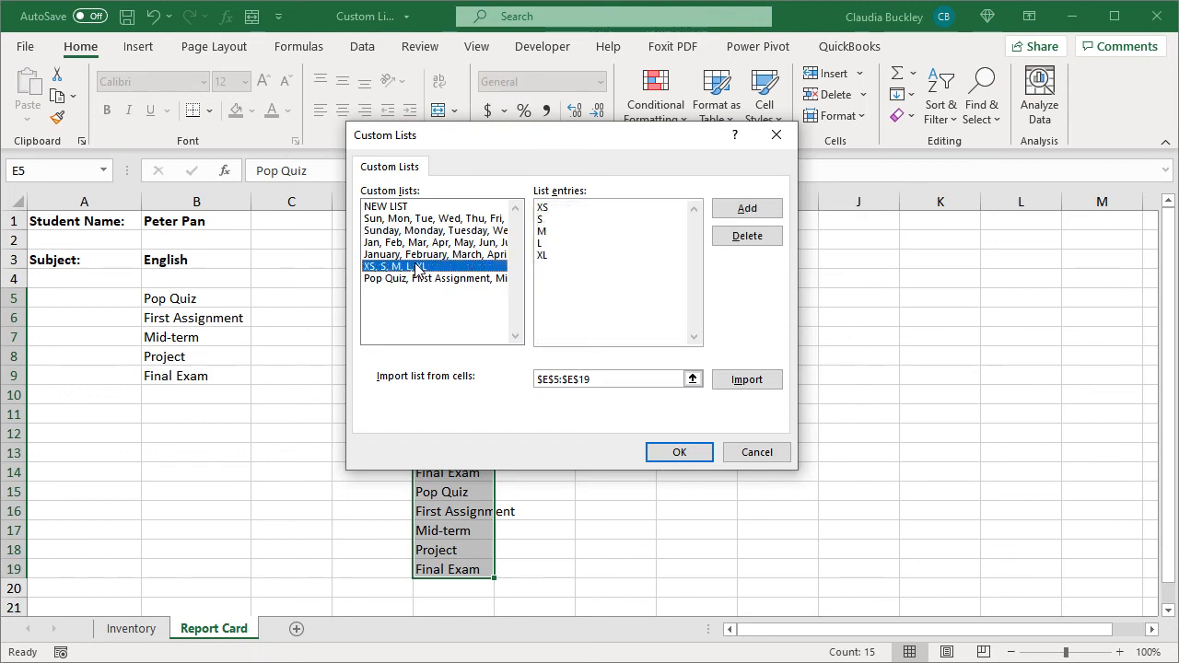
pyautogui.moveTo(680, 227)
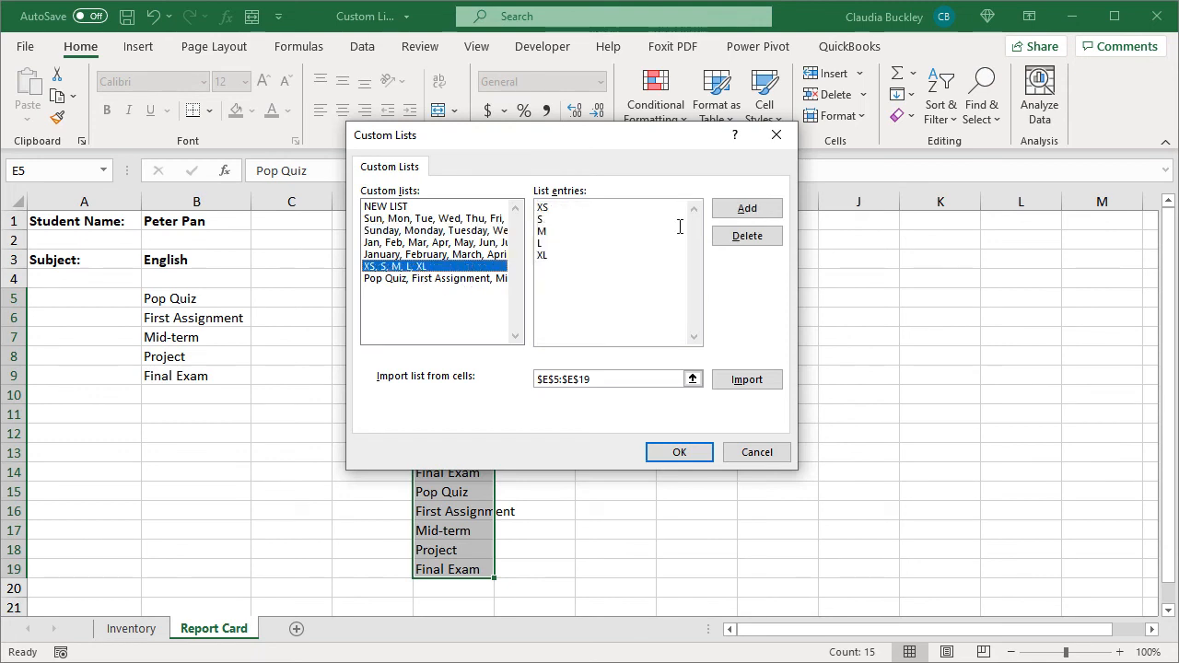
pyautogui.click(746, 236)
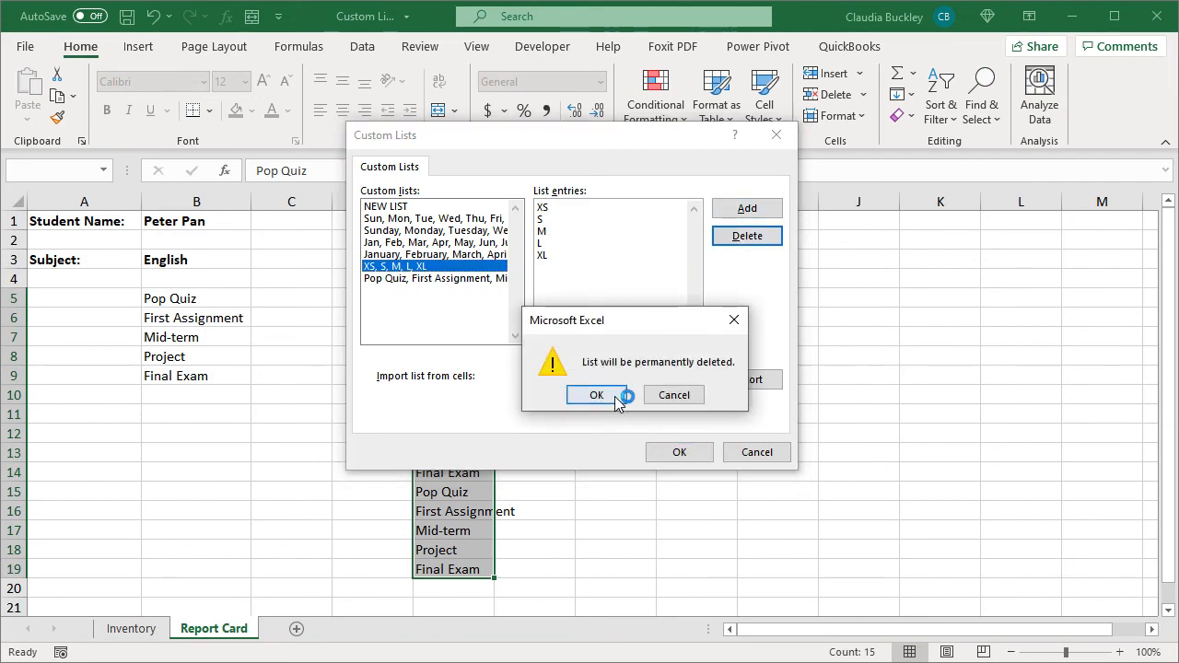
pyautogui.click(596, 394)
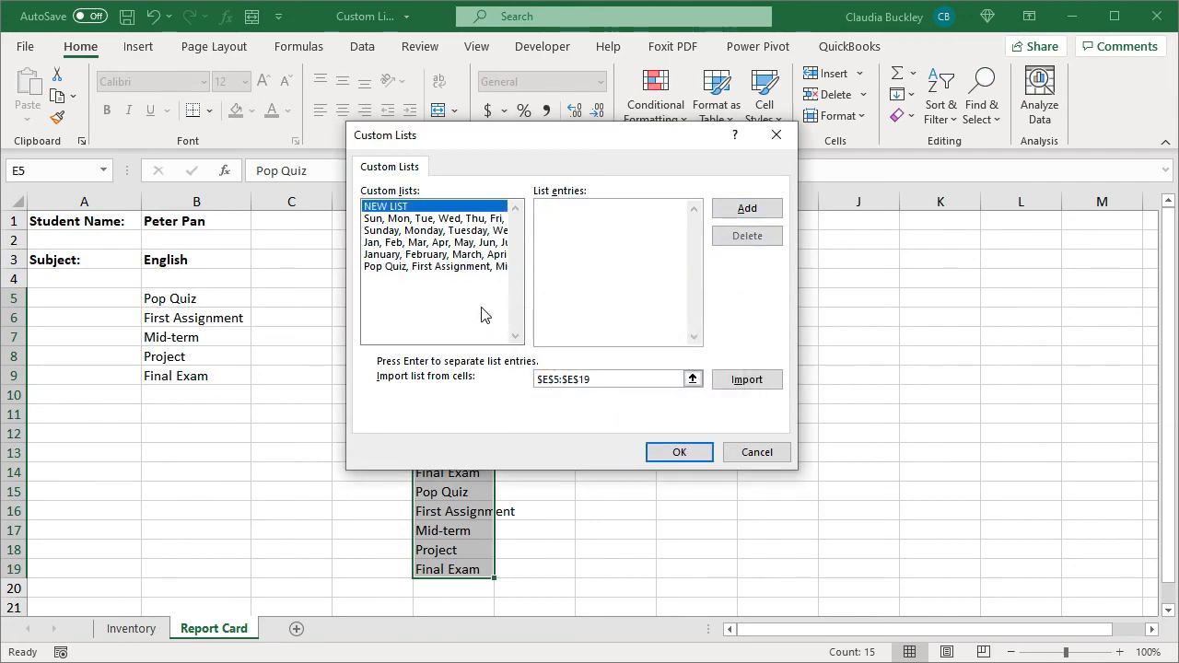